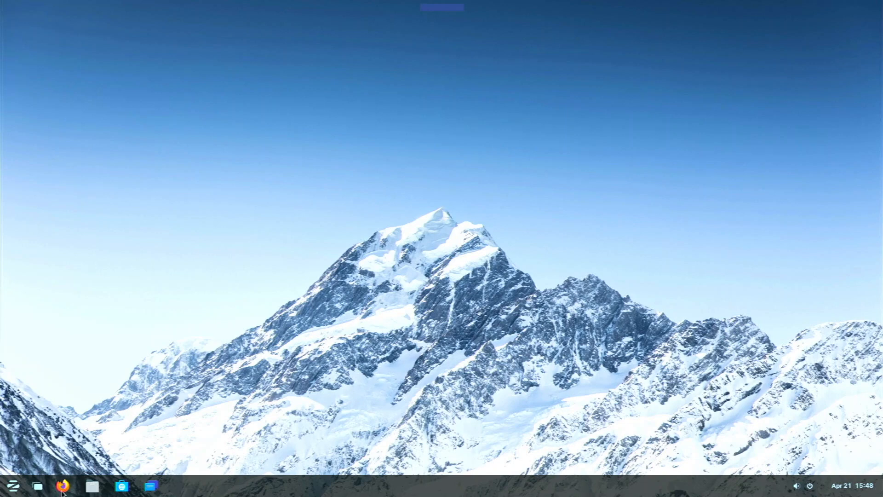
# Restore Firefox and scroll the DokuWiki guide down to the Zorin OS 16 install commands
pyautogui.click(70, 485)
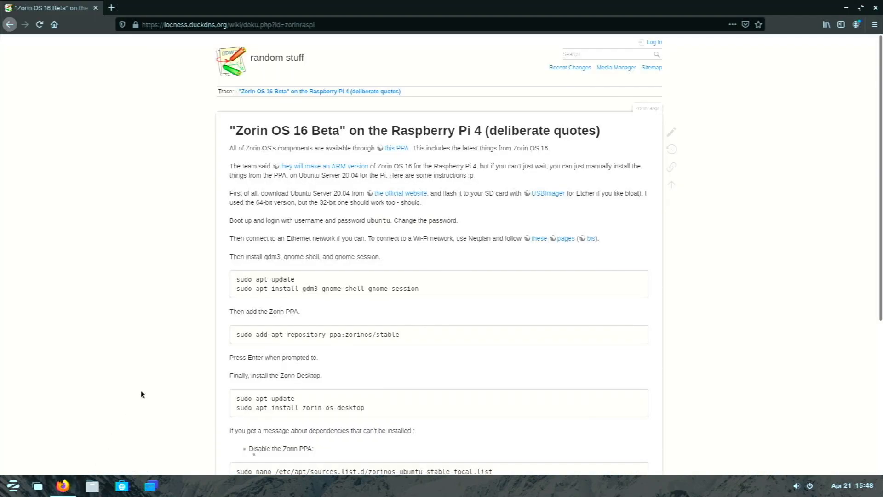
pyautogui.moveTo(141, 391)
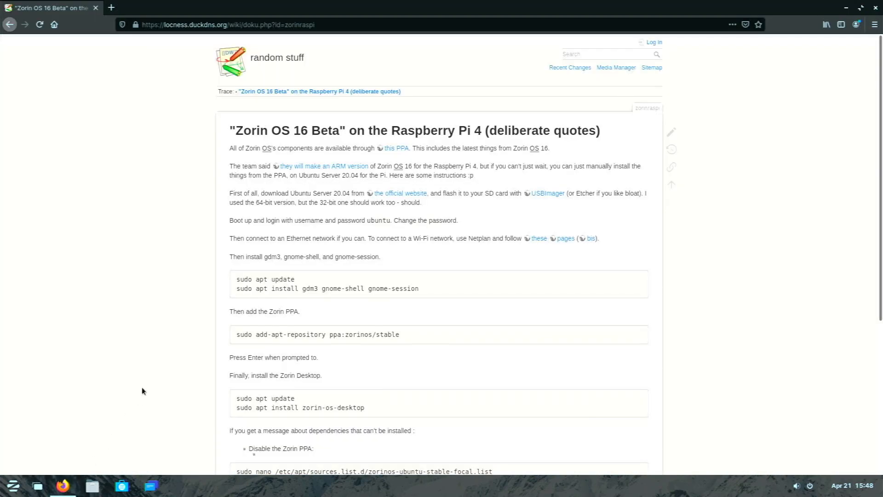
pyautogui.moveTo(198, 367)
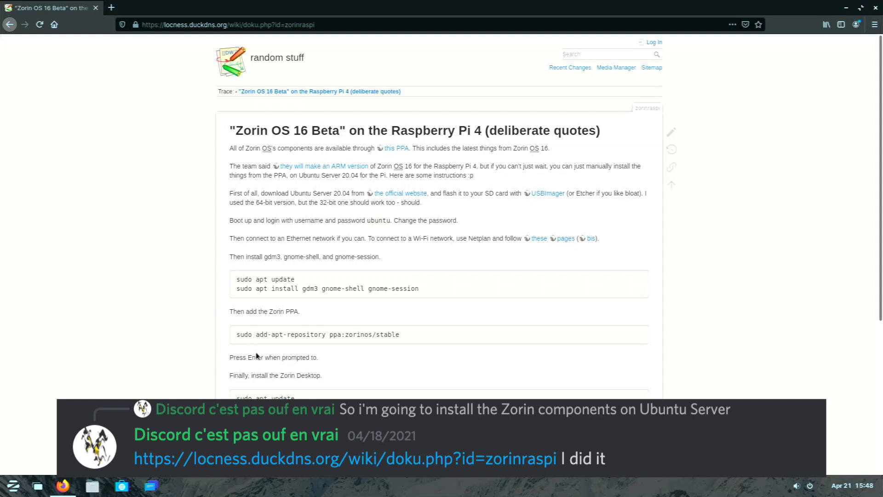
pyautogui.scroll(-3)
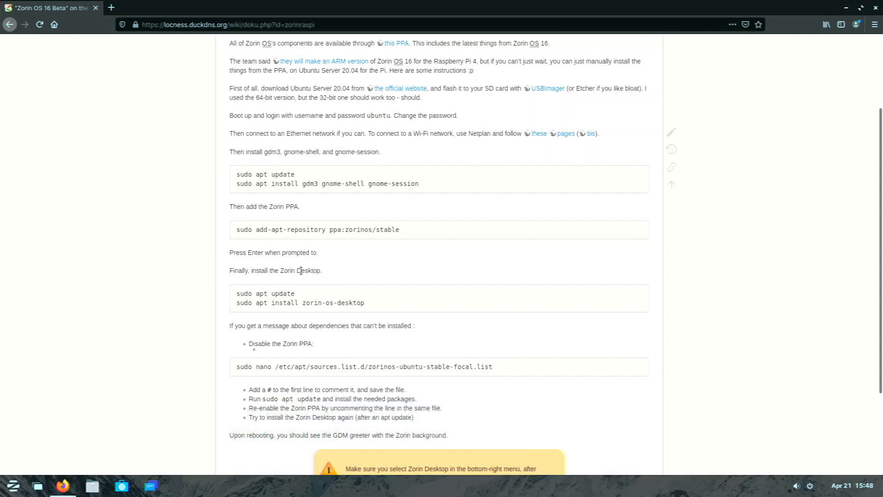
pyautogui.moveTo(301, 251)
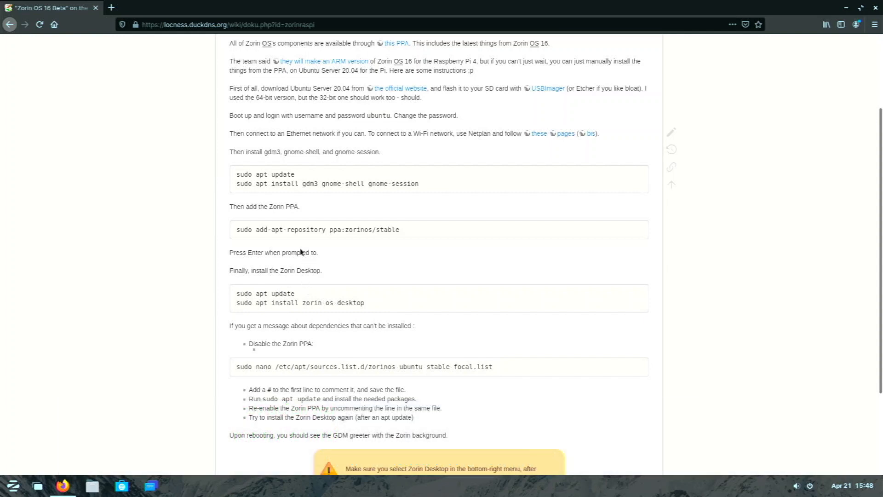
pyautogui.moveTo(286, 196)
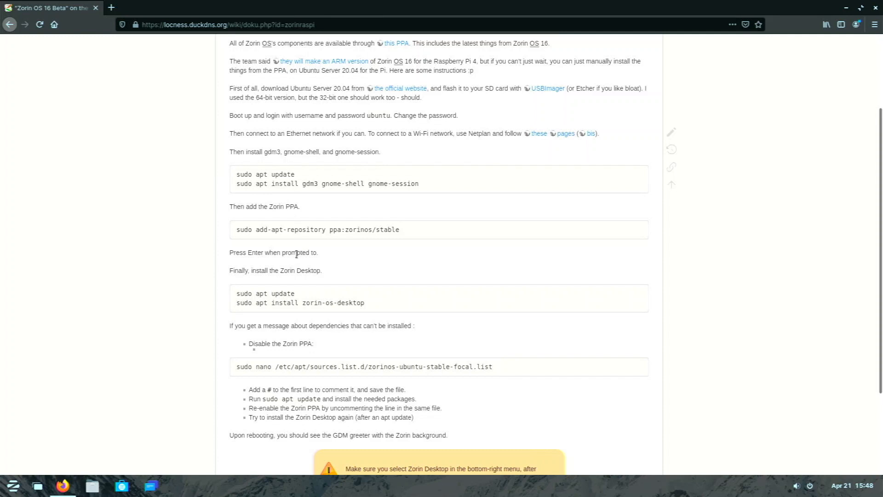
pyautogui.moveTo(291, 262)
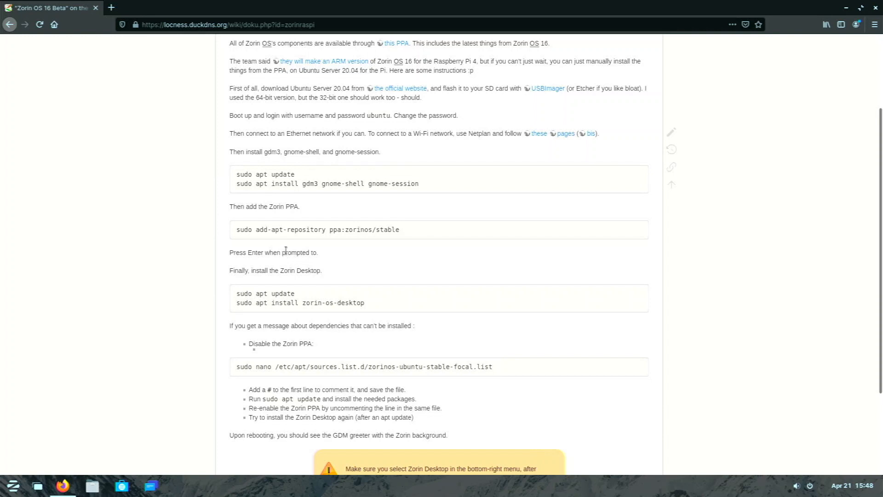
pyautogui.moveTo(295, 254)
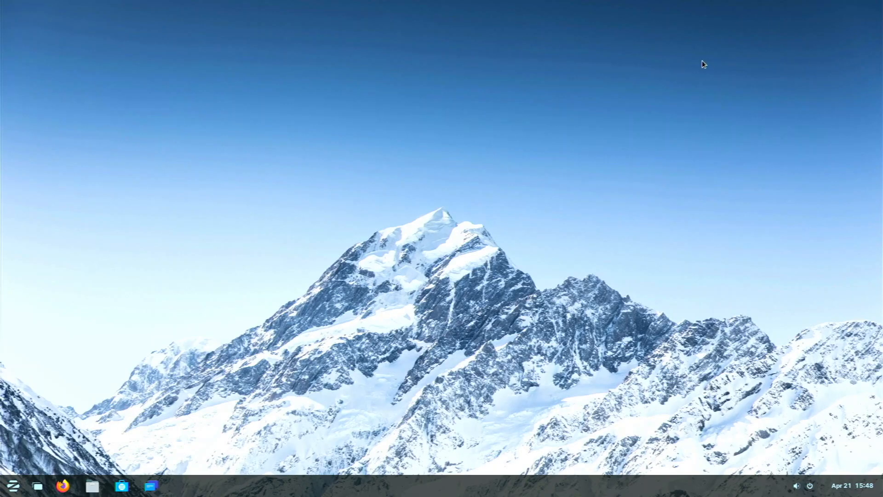
pyautogui.moveTo(700, 64)
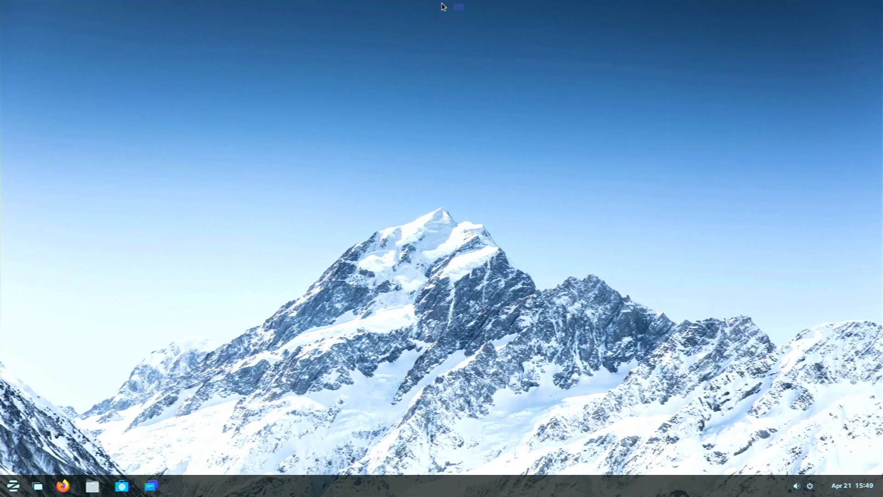
pyautogui.moveTo(405, 167)
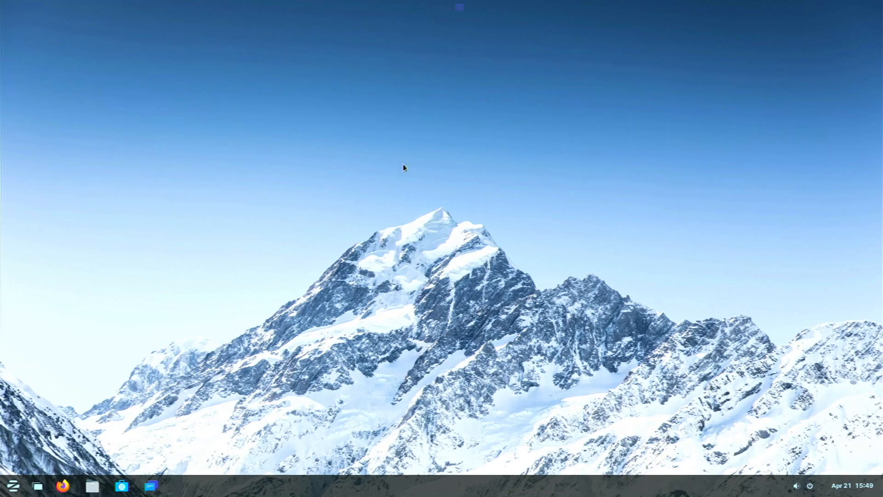
pyautogui.moveTo(379, 189)
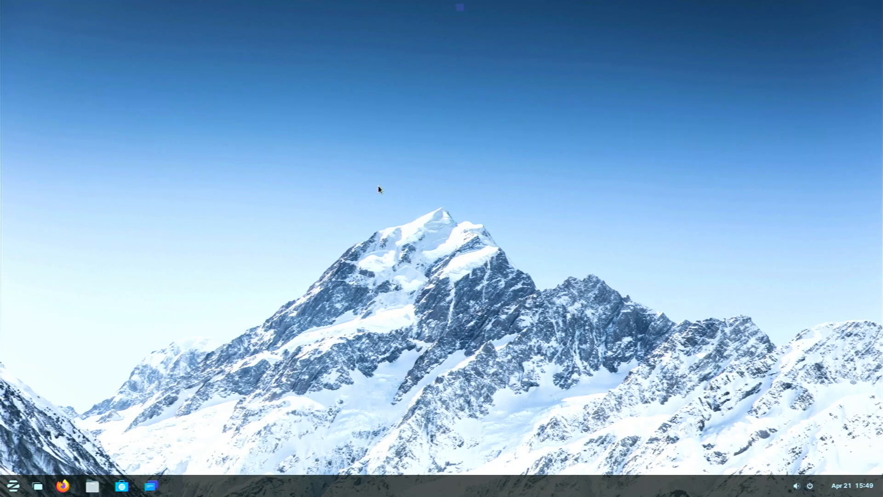
pyautogui.moveTo(347, 295)
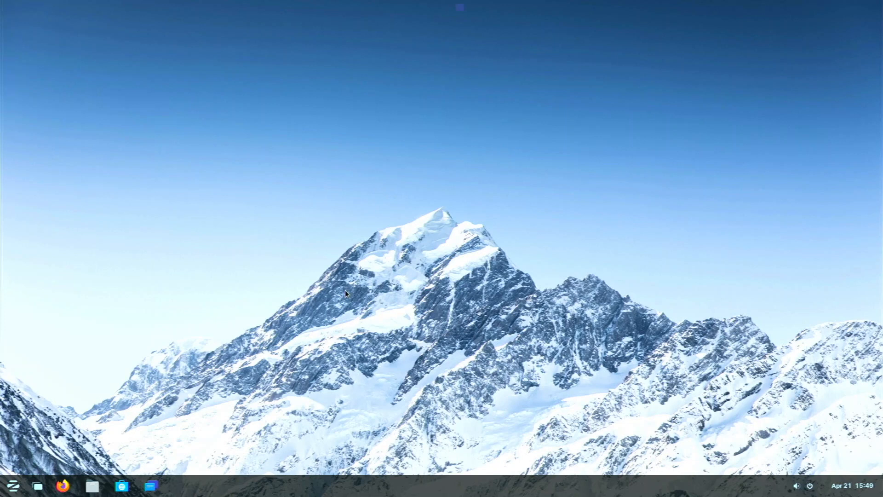
pyautogui.moveTo(289, 248)
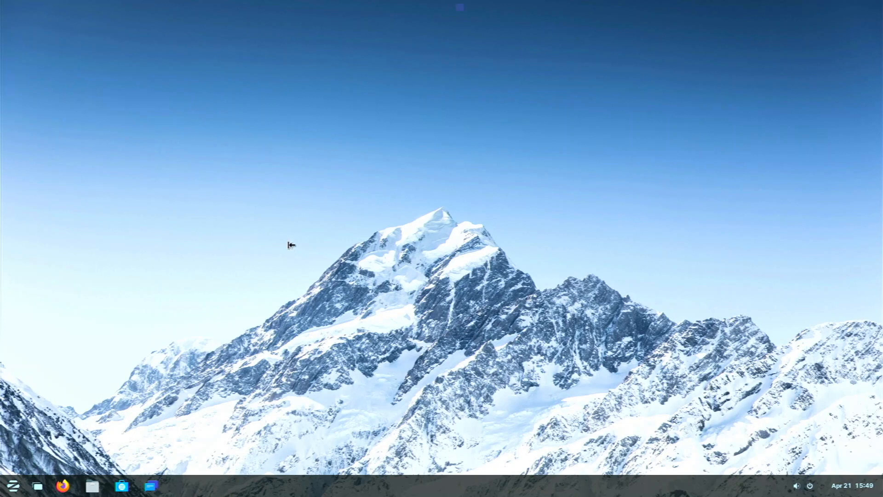
# Launch a new terminal and run htop to inspect CPU, memory and processes
pyautogui.click(149, 485)
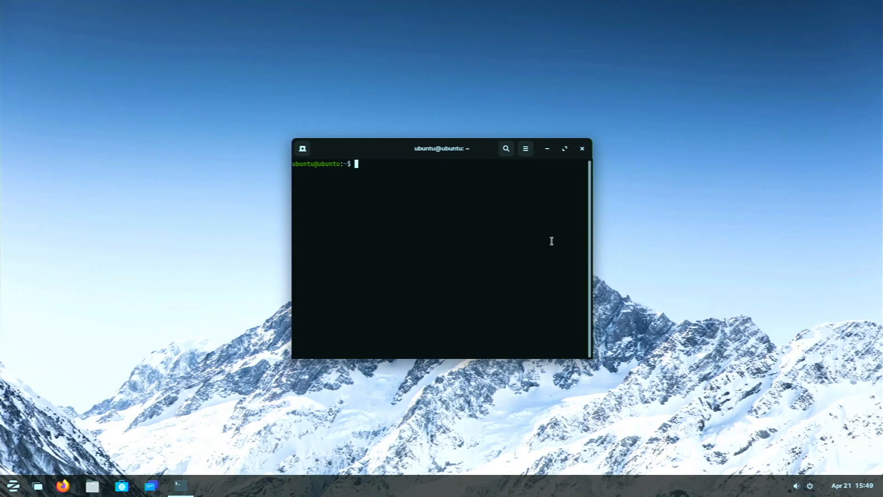
pyautogui.write('htop')
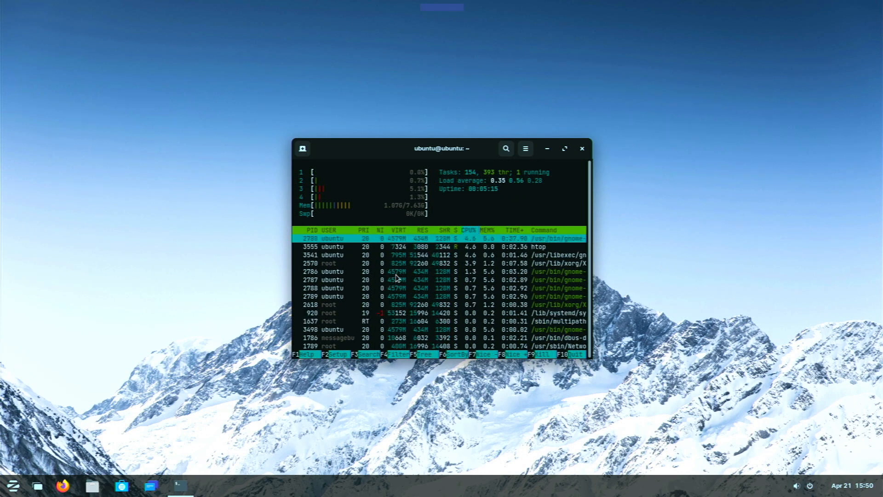
pyautogui.moveTo(443, 148); pyautogui.dragTo(443, 123)
pyautogui.write('neofetch')
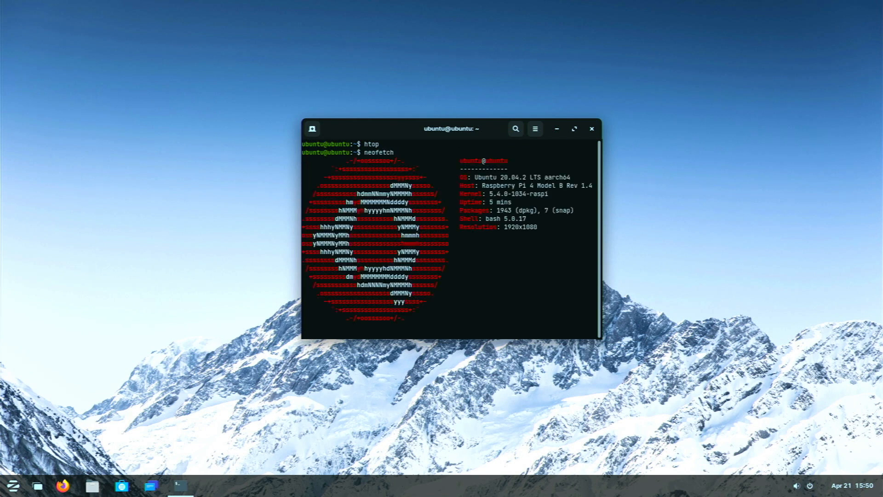
# Run neofetch for the Pi's system summary, move the window, then close the terminal
pyautogui.press('Return')
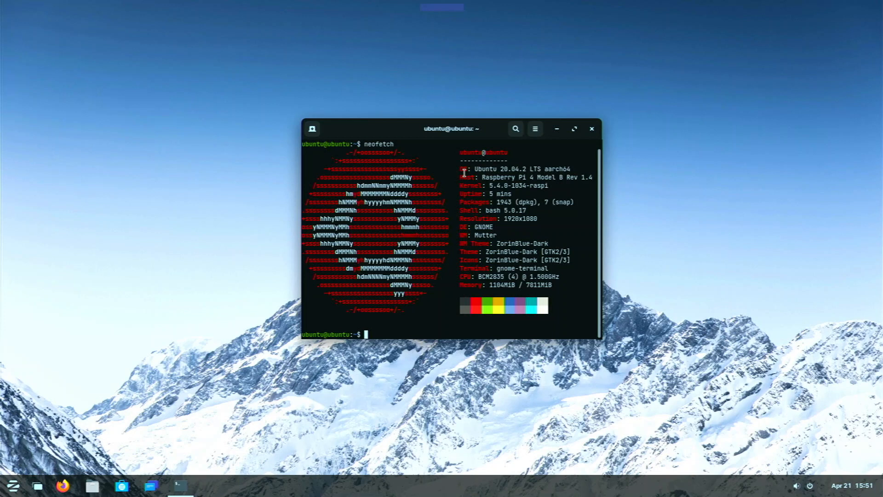
pyautogui.moveTo(482, 261)
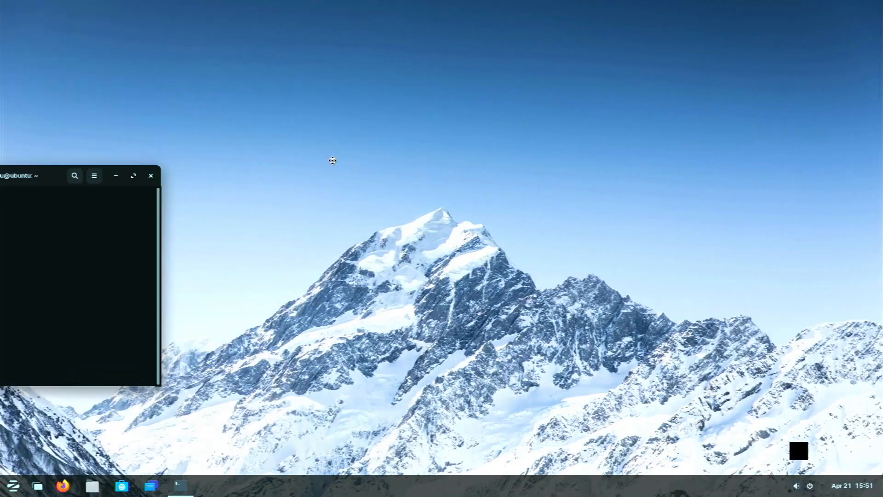
pyautogui.moveTo(28, 175); pyautogui.dragTo(473, 158)
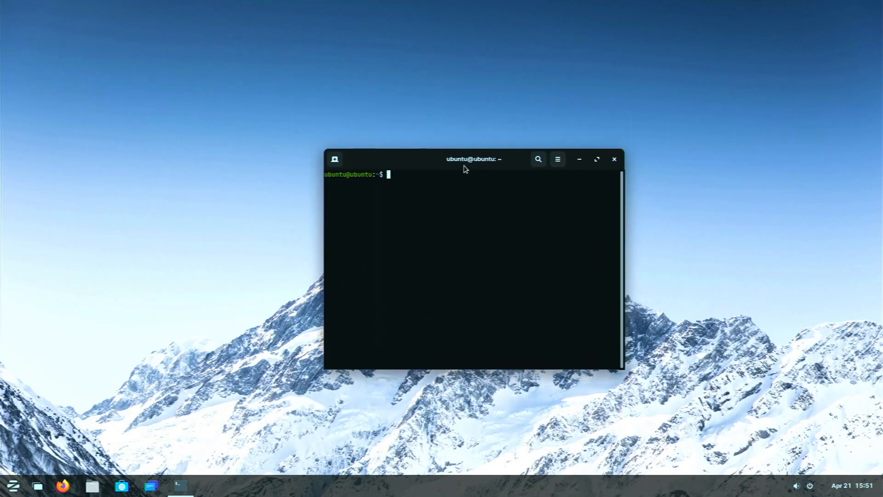
pyautogui.moveTo(469, 202)
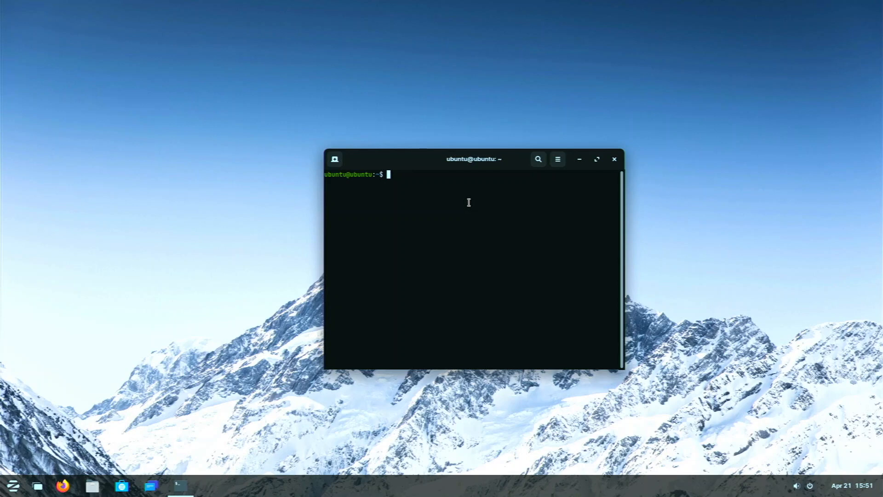
pyautogui.moveTo(622, 167)
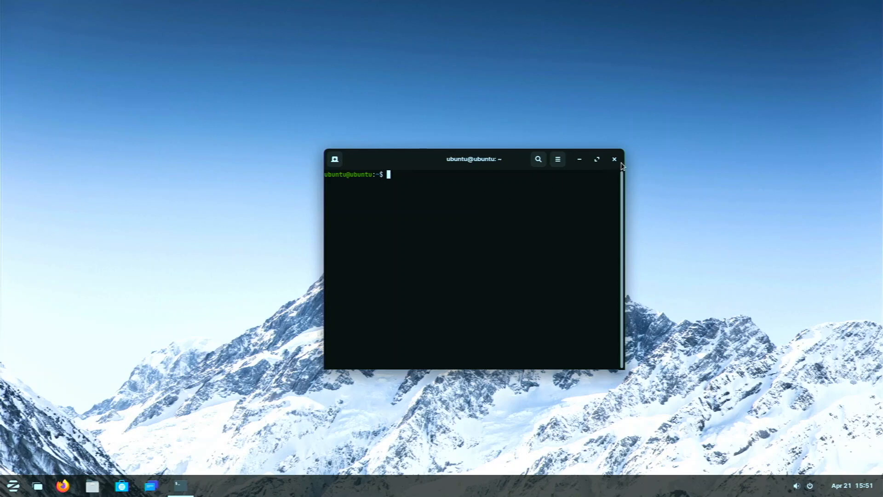
pyautogui.click(613, 160)
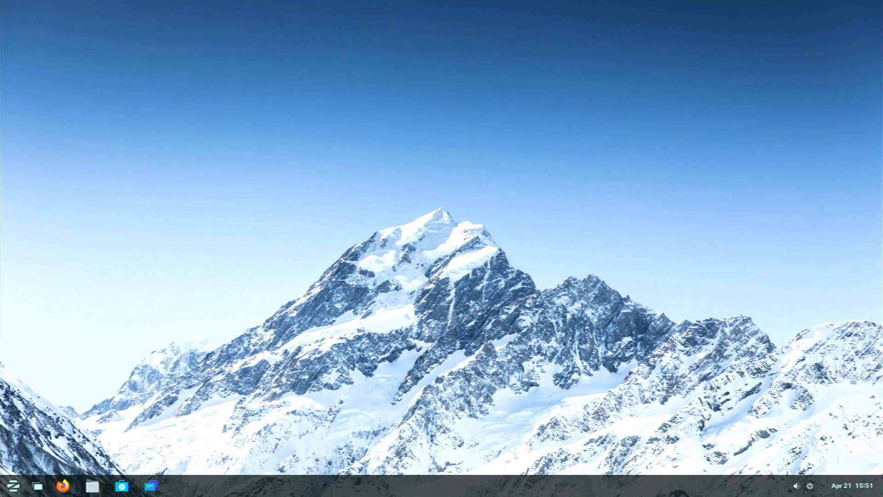
# Open the Zorin menu and browse the Games and Internet app lists
pyautogui.click(12, 485)
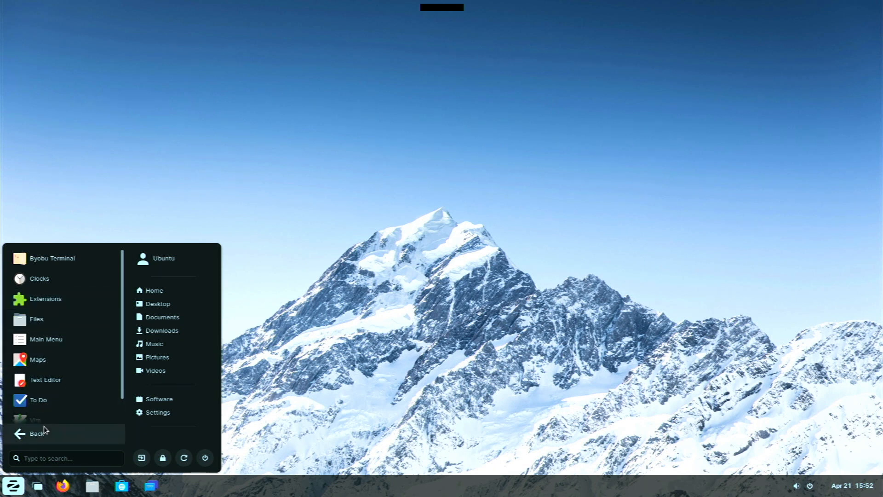
pyautogui.click(37, 433)
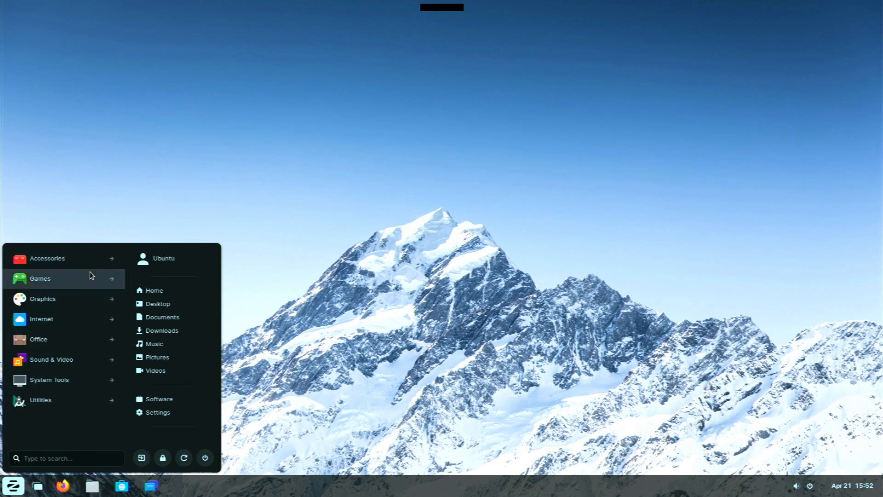
pyautogui.click(39, 278)
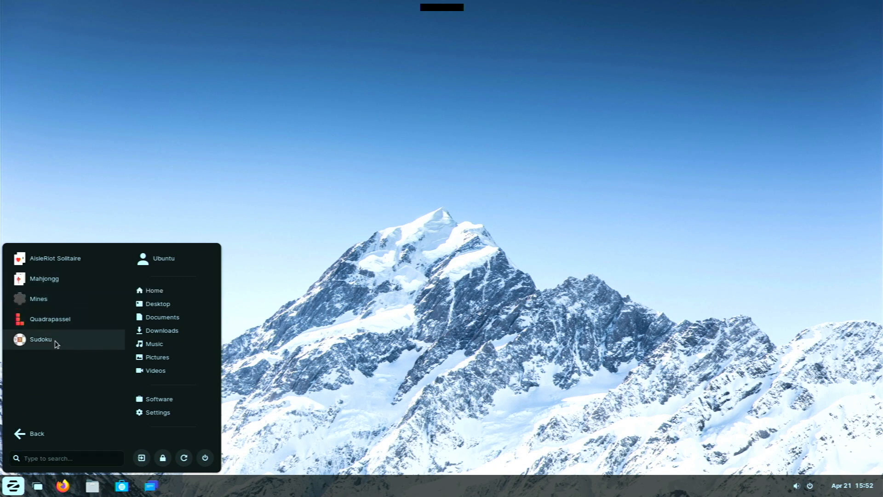
pyautogui.moveTo(51, 319)
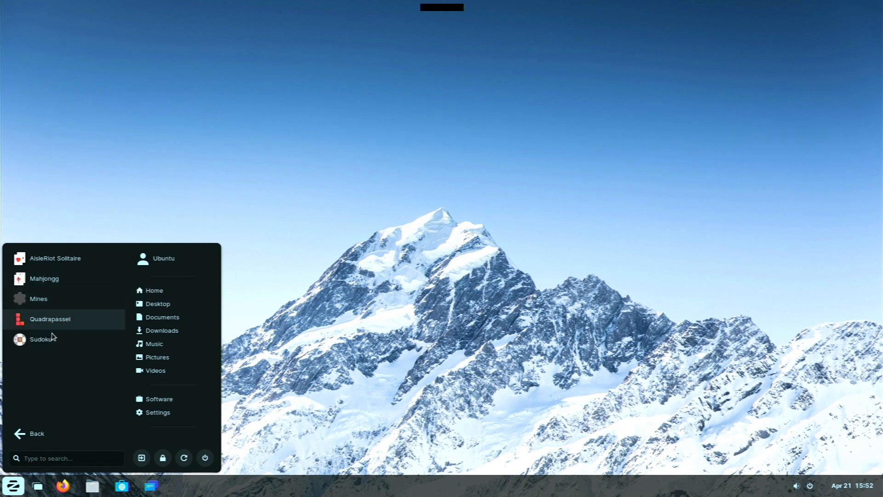
pyautogui.click(37, 433)
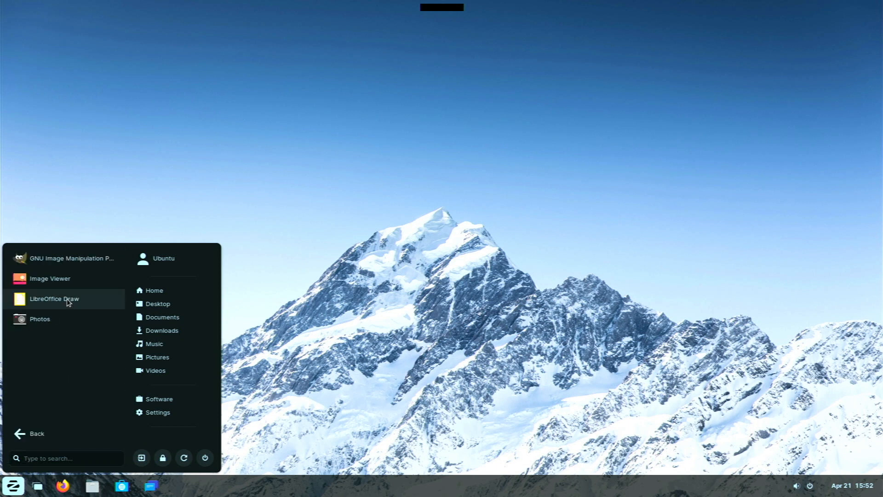
pyautogui.moveTo(32, 385)
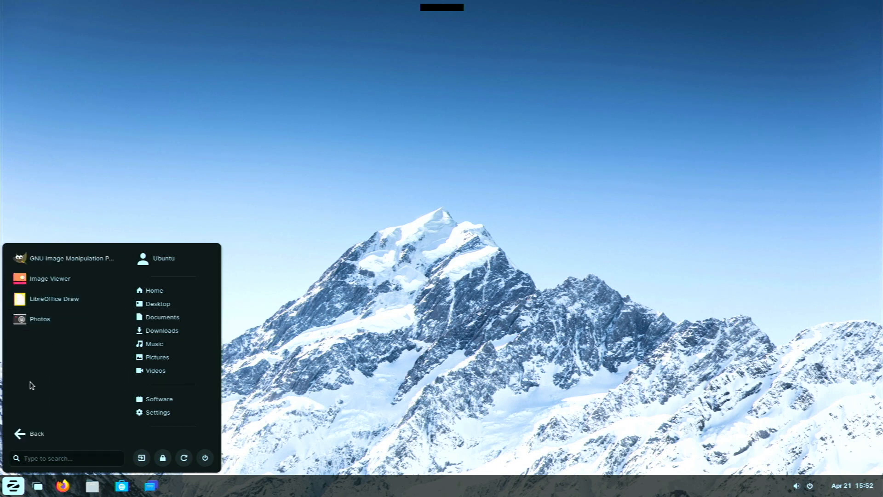
pyautogui.click(30, 434)
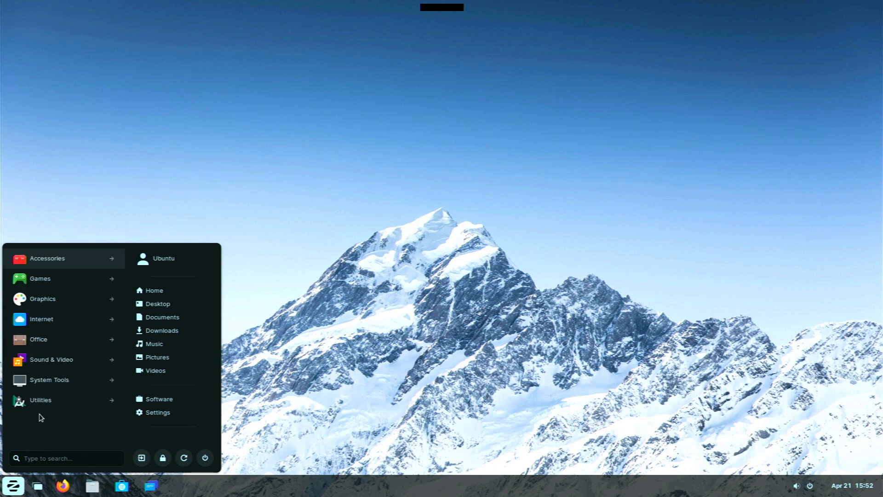
pyautogui.click(40, 318)
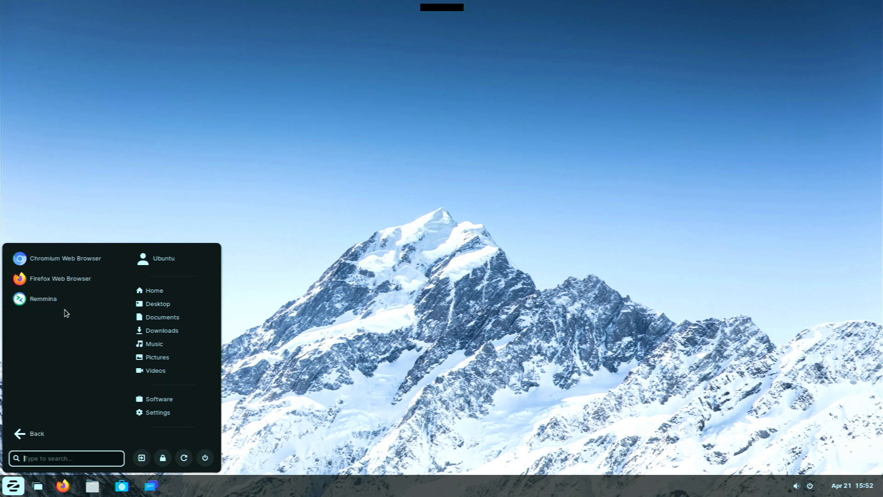
pyautogui.moveTo(43, 298)
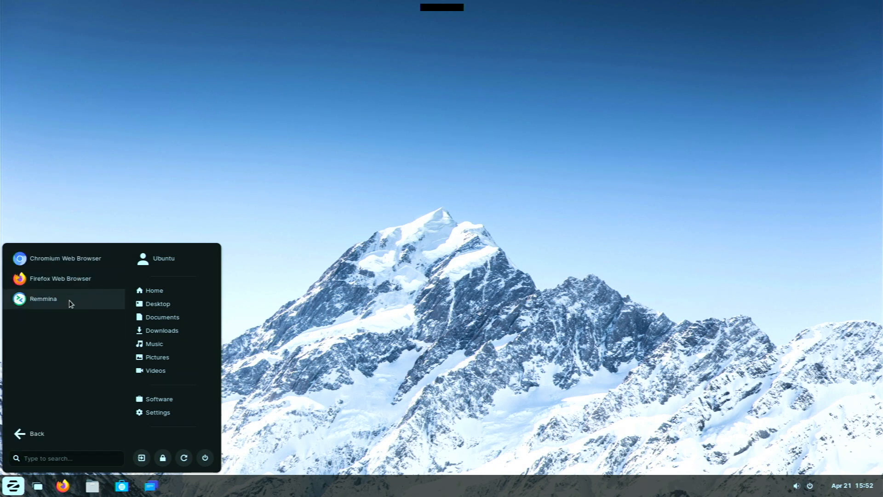
pyautogui.moveTo(70, 304)
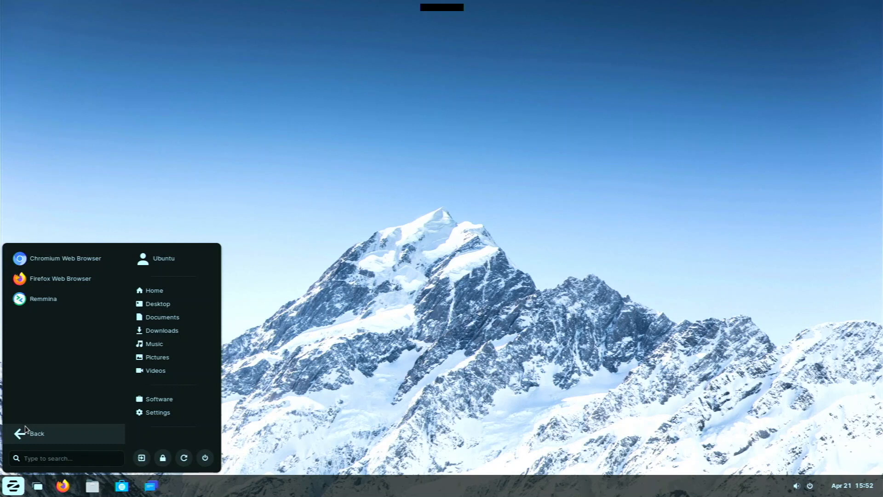
pyautogui.click(36, 433)
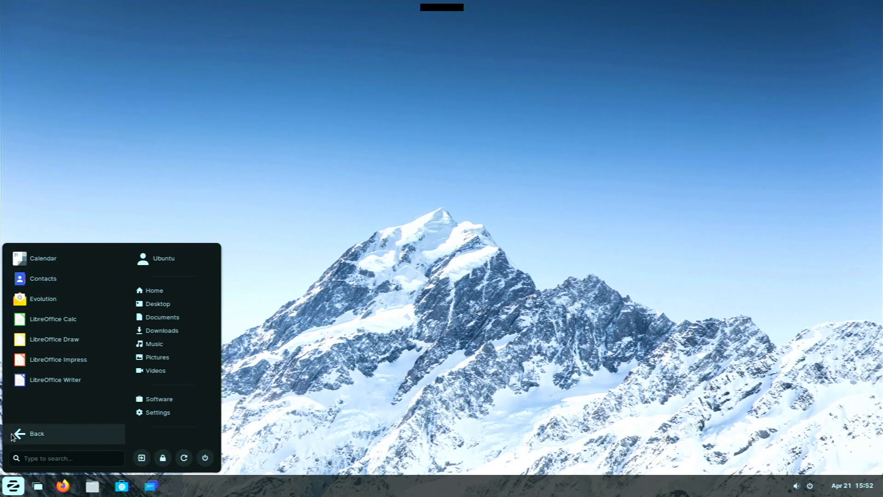
# Browse the Sound & Video, System Tools and Utilities lists, then dismiss the menu
pyautogui.click(37, 434)
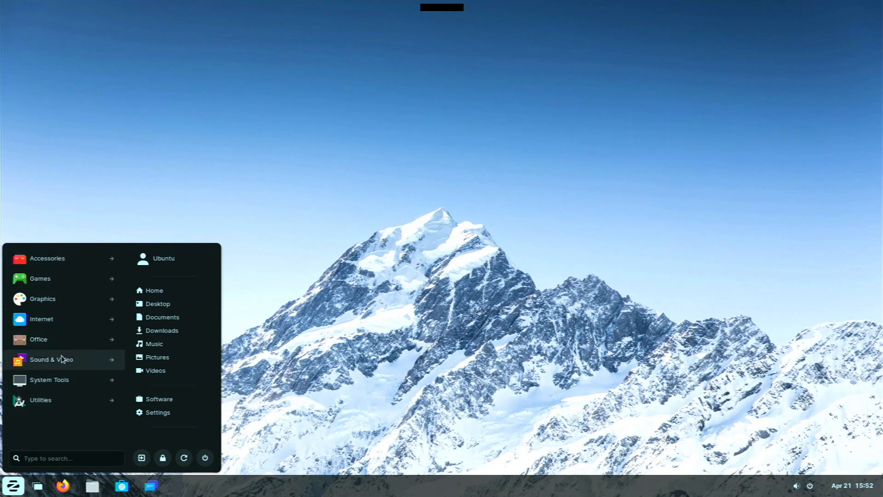
pyautogui.click(51, 360)
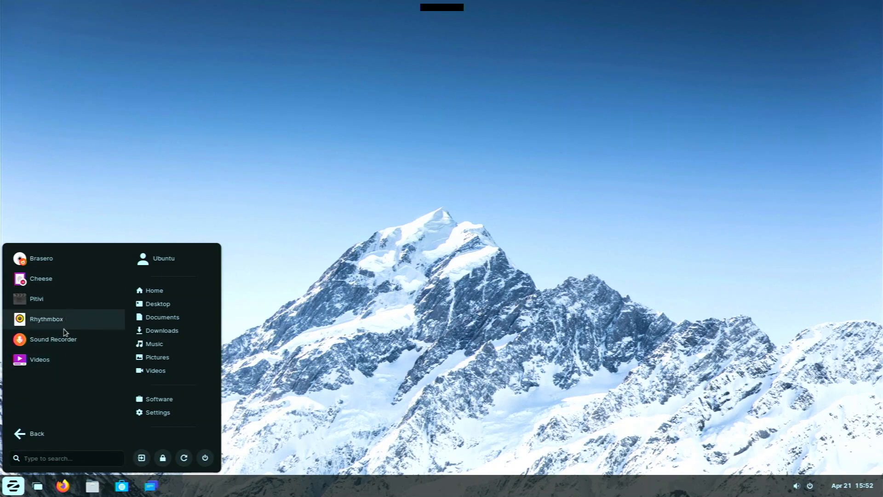
pyautogui.moveTo(28, 433)
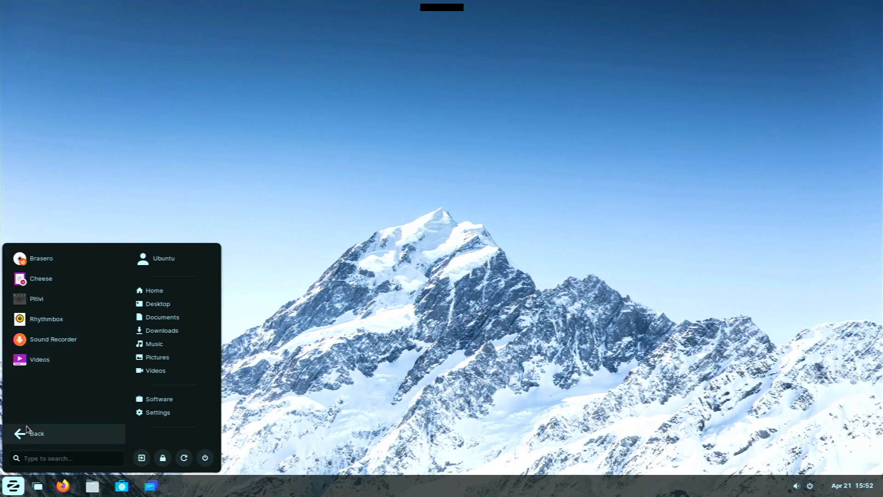
pyautogui.click(36, 434)
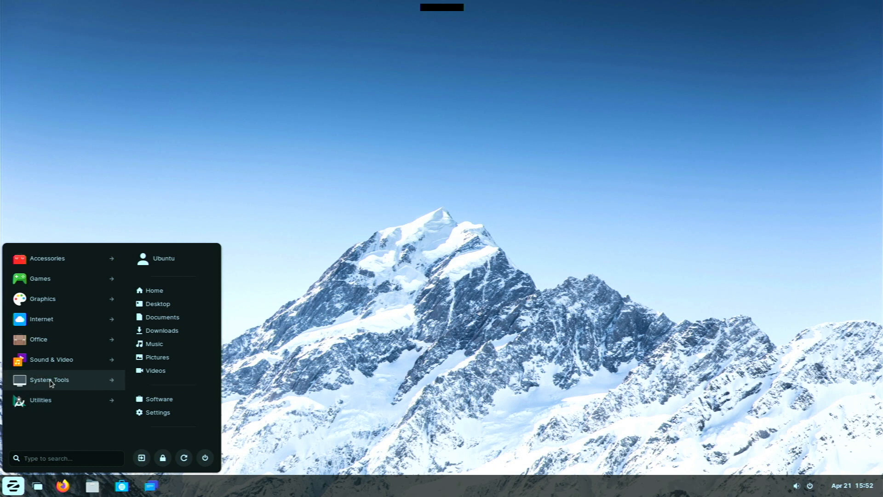
pyautogui.click(49, 379)
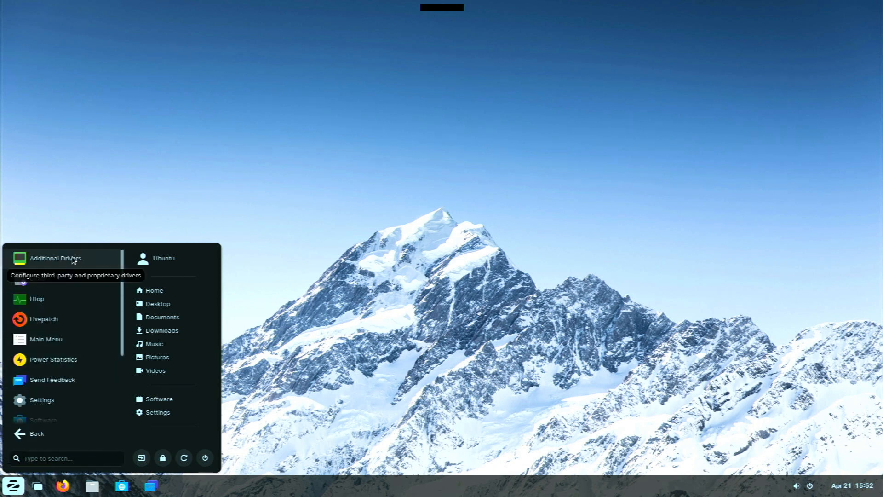
pyautogui.scroll(-3)
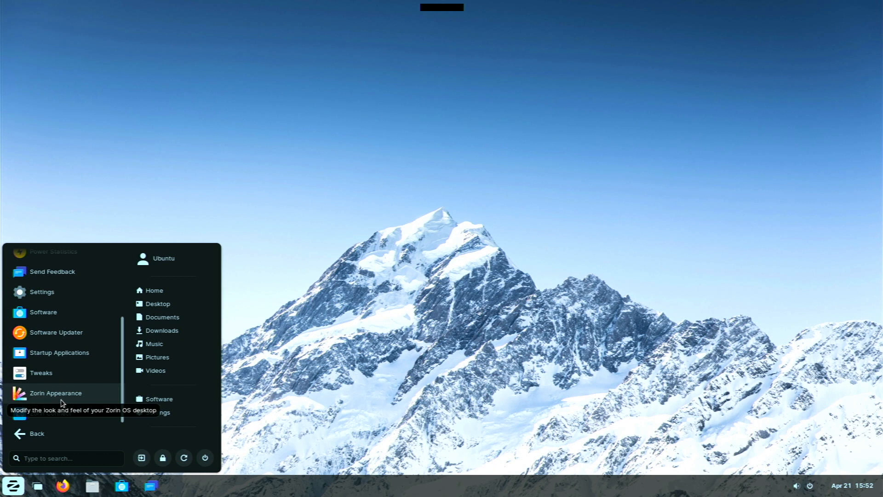
pyautogui.moveTo(71, 401)
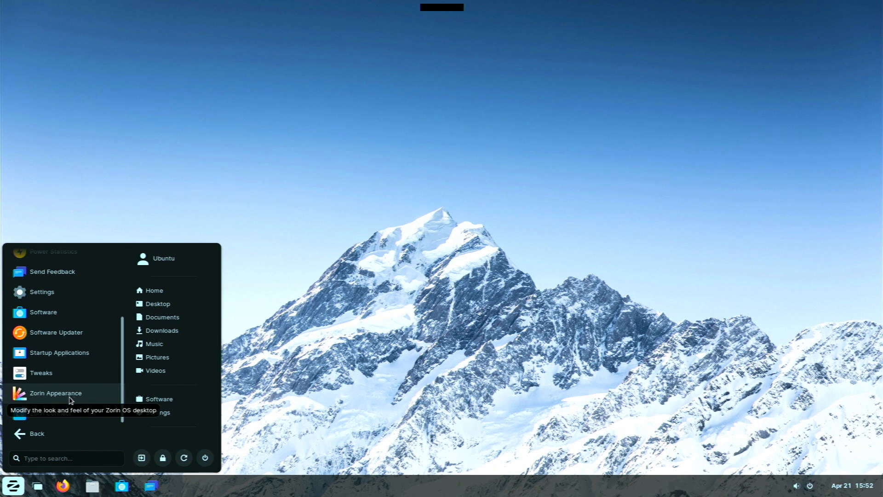
pyautogui.click(30, 433)
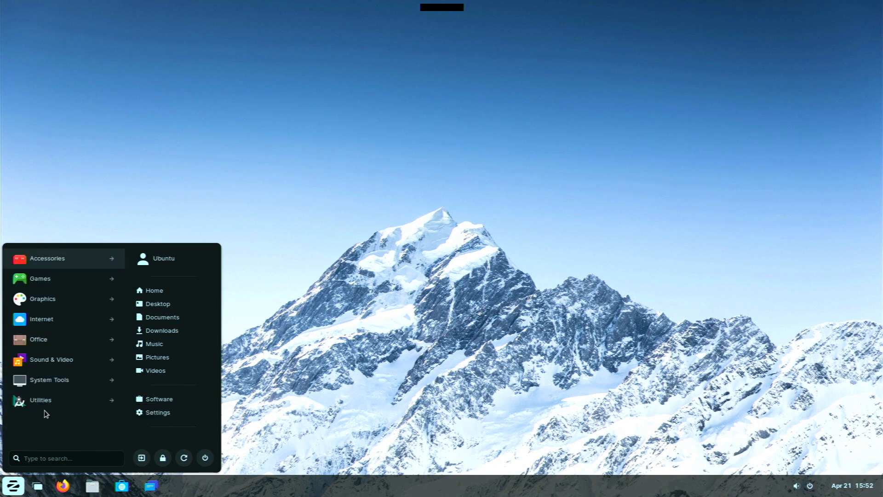
pyautogui.click(48, 258)
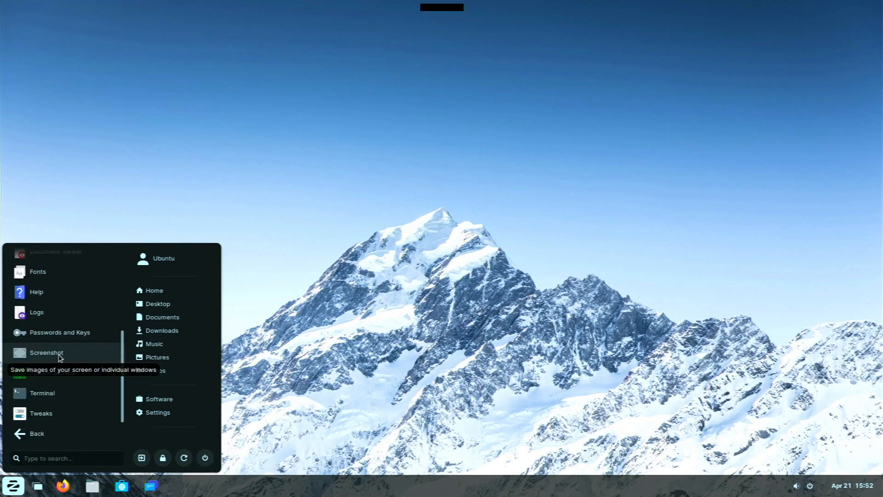
pyautogui.click(30, 434)
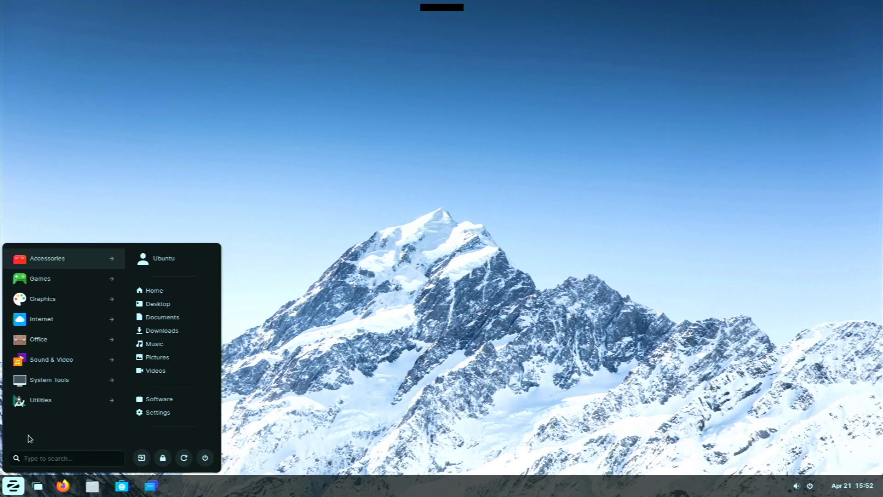
pyautogui.moveTo(155, 344)
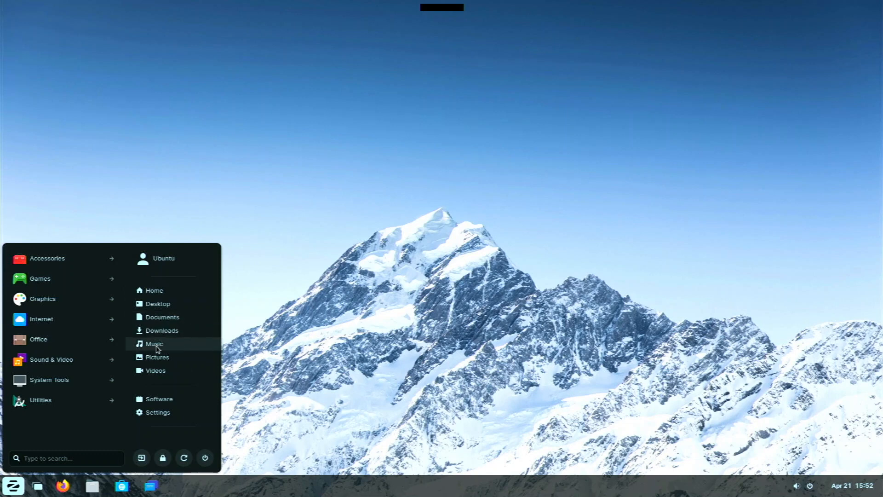
pyautogui.moveTo(165, 331)
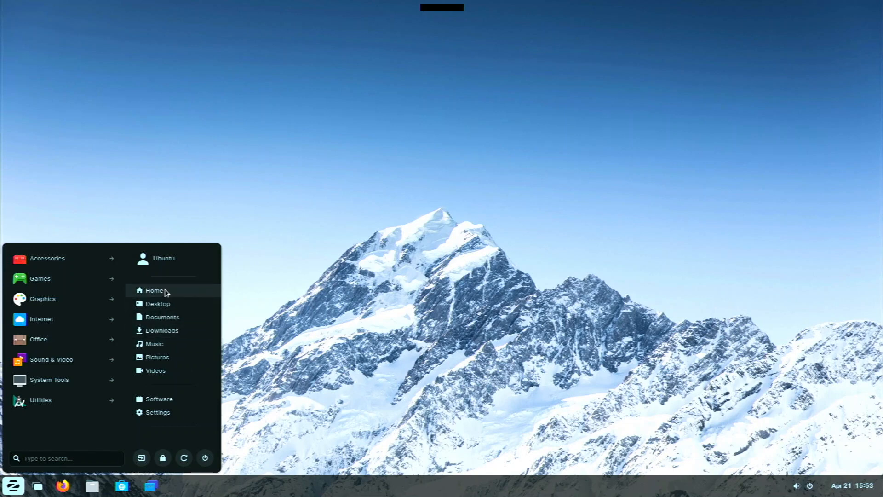
pyautogui.click(309, 331)
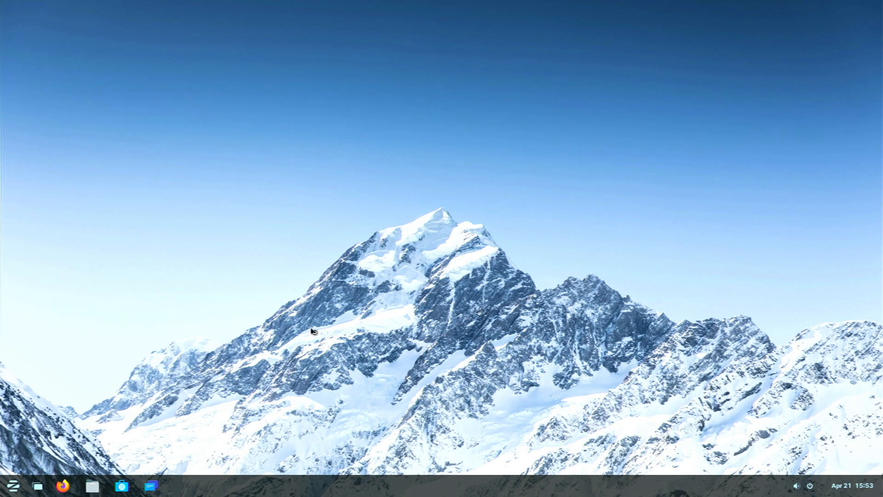
pyautogui.click(92, 485)
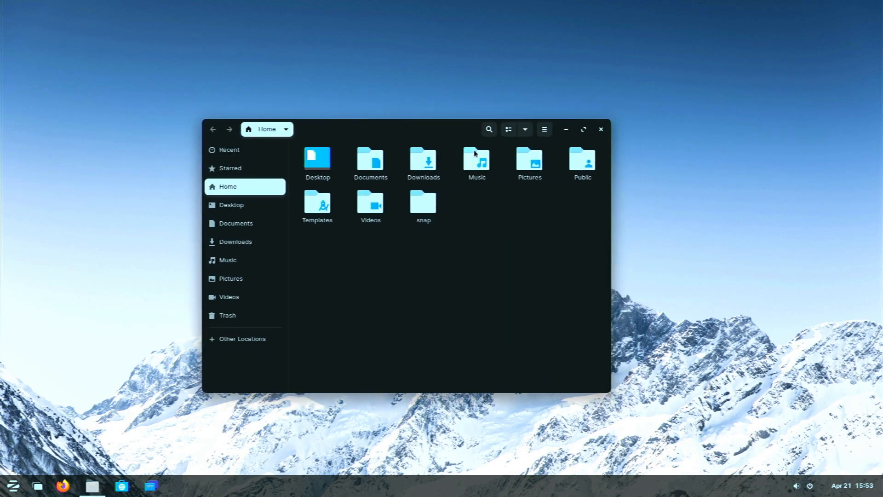
pyautogui.moveTo(509, 183)
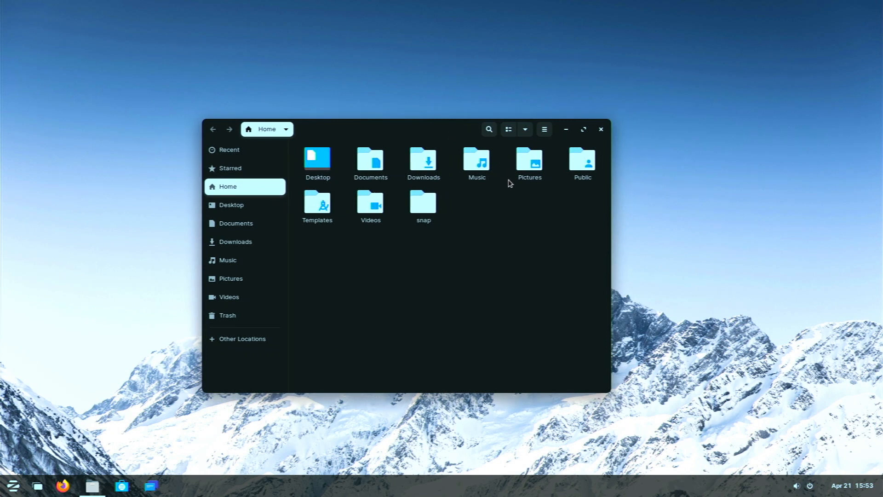
pyautogui.moveTo(426, 138)
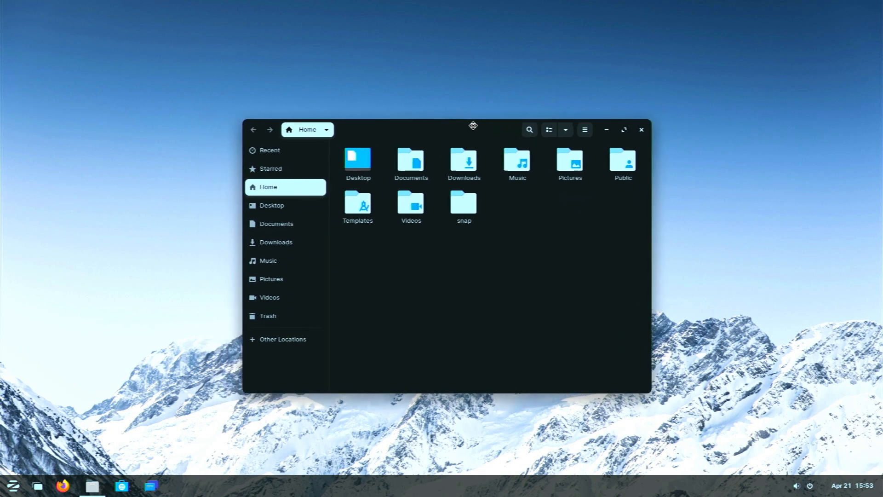
pyautogui.click(463, 160)
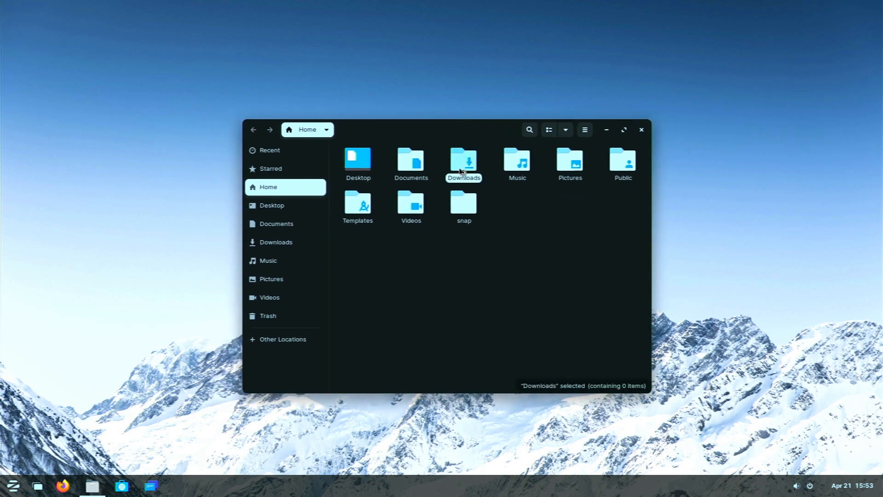
pyautogui.doubleClick(463, 160)
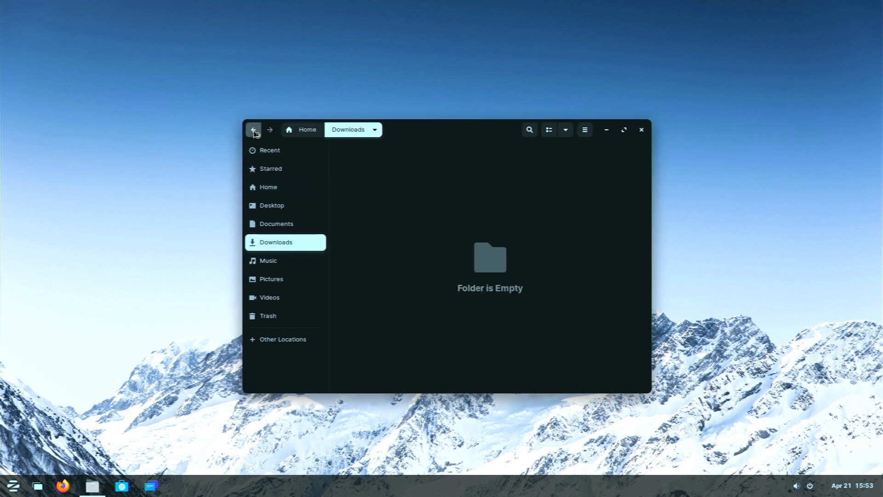
pyautogui.click(254, 129)
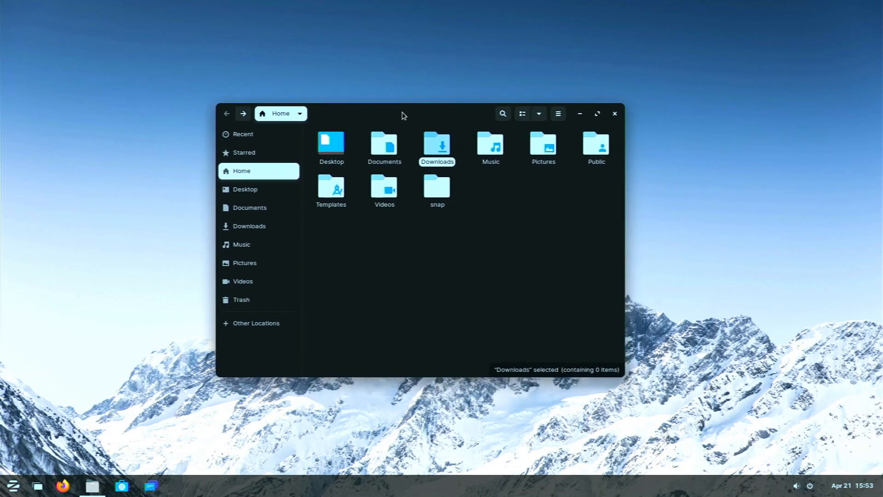
pyautogui.moveTo(539, 128)
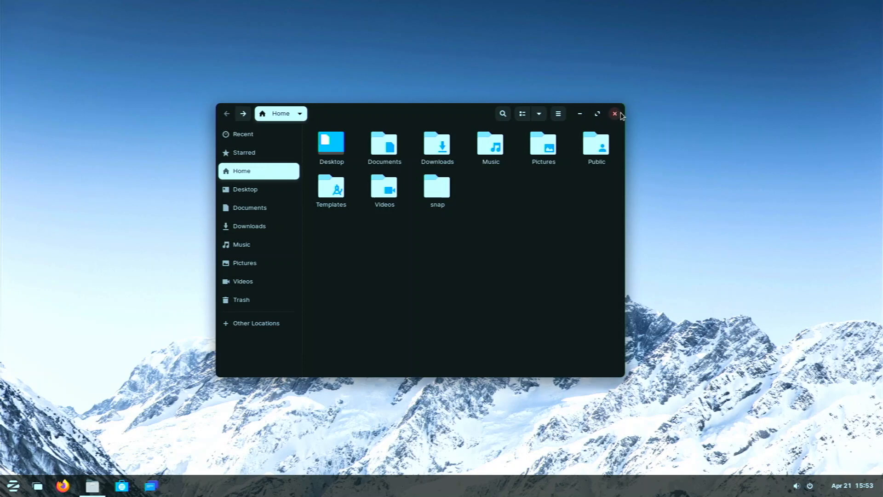
pyautogui.click(614, 113)
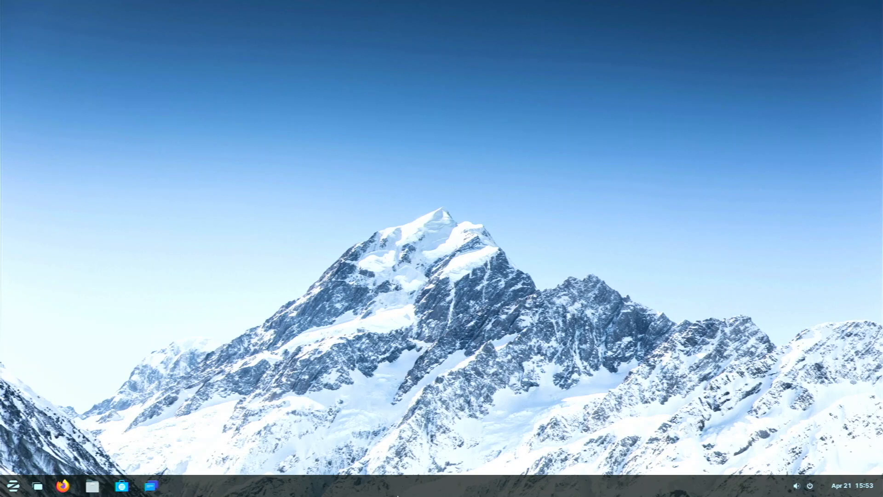
pyautogui.moveTo(409, 325)
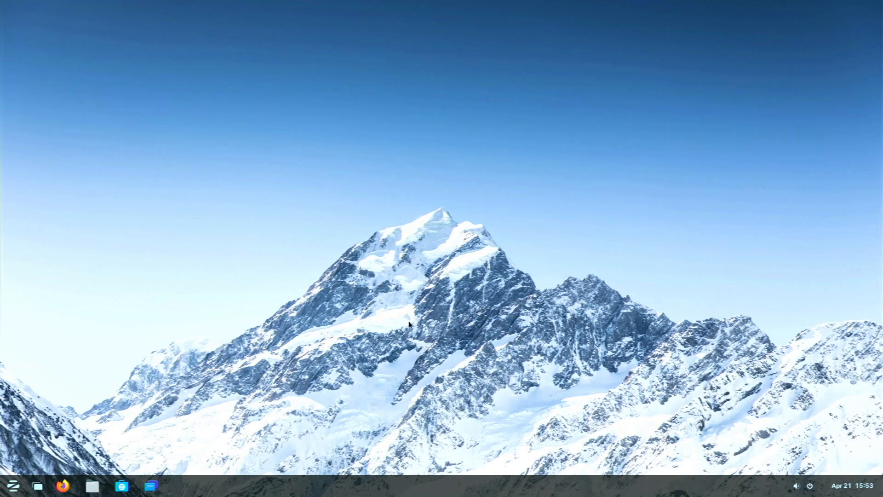
pyautogui.moveTo(337, 339)
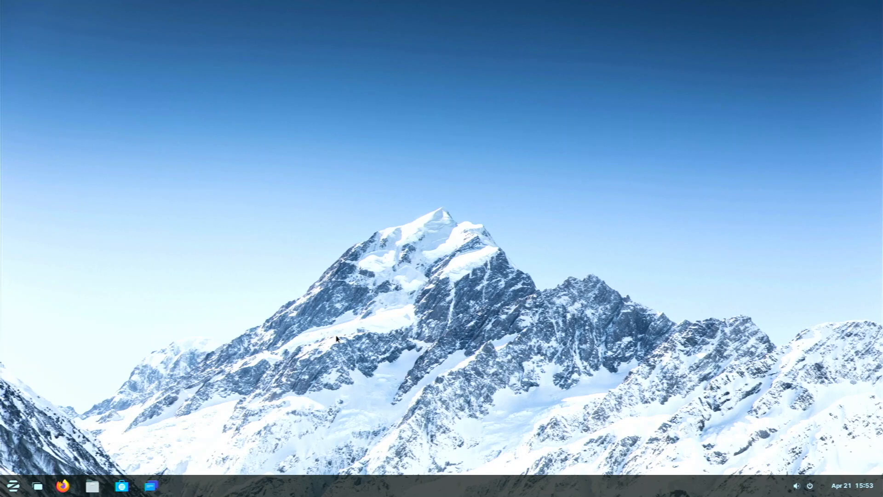
pyautogui.moveTo(219, 372)
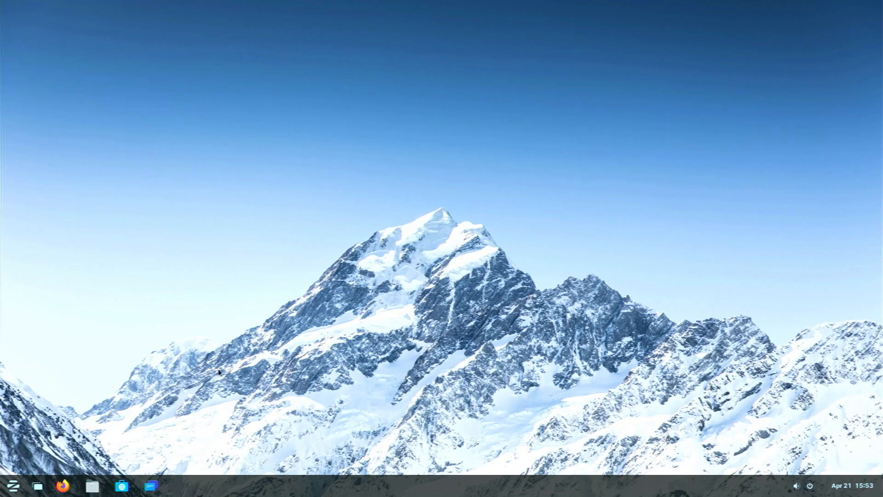
# Search the app menu for 'z' and launch Zorin Appearance on its Layout page
pyautogui.click(11, 485)
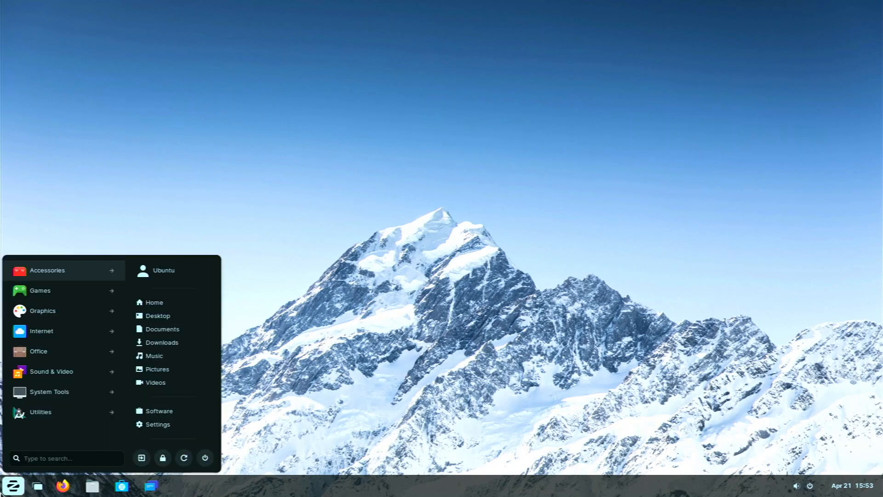
pyautogui.write('z')
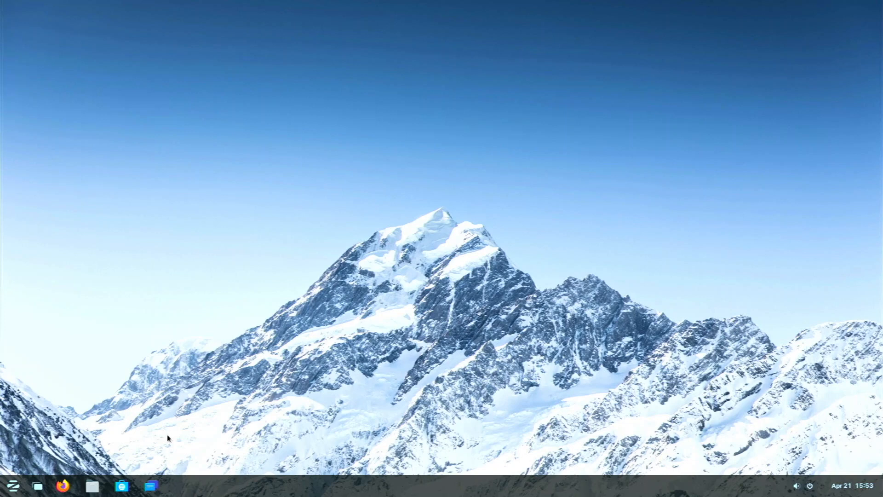
pyautogui.click(181, 485)
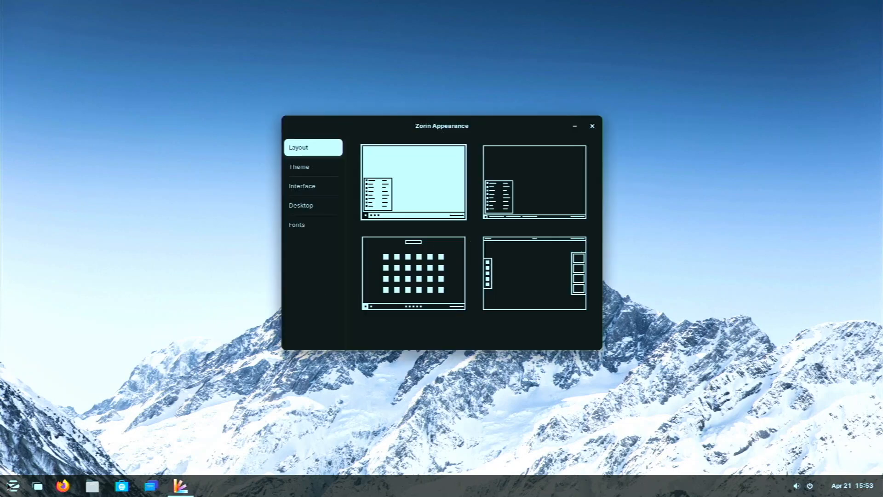
pyautogui.moveTo(429, 204)
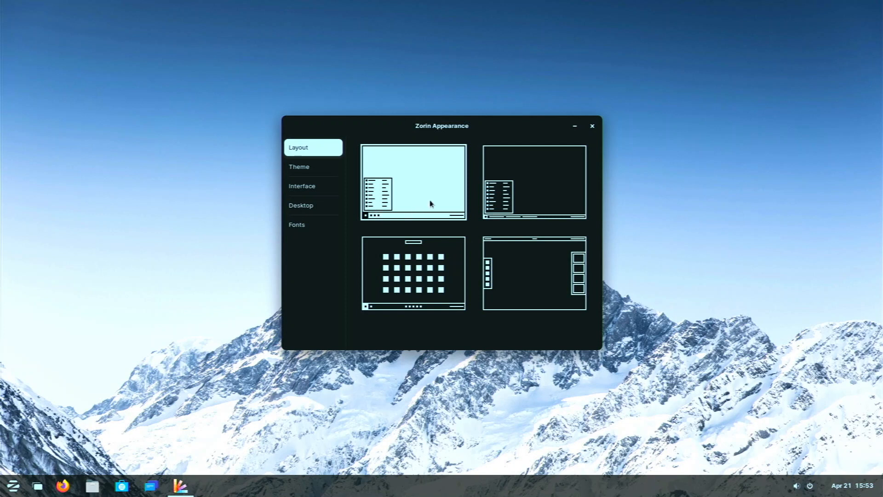
pyautogui.moveTo(512, 198)
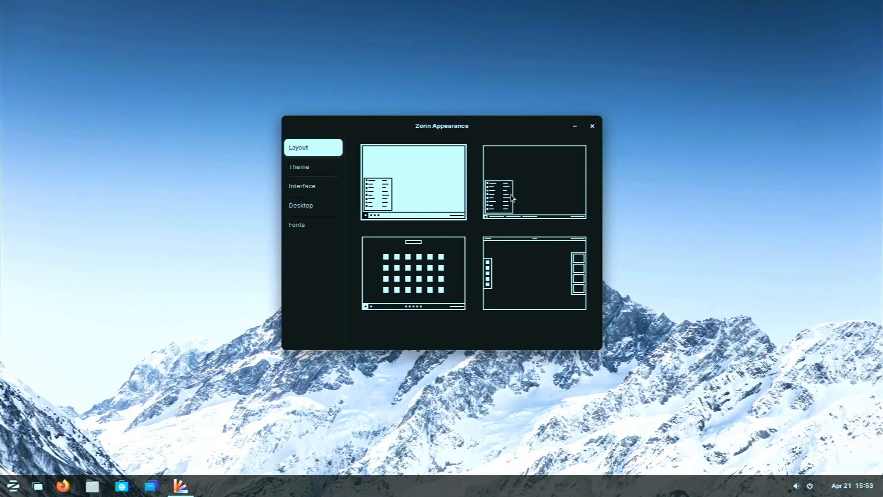
# Try the second layout and its app launcher, then apply the fourth top-bar layout
pyautogui.click(532, 182)
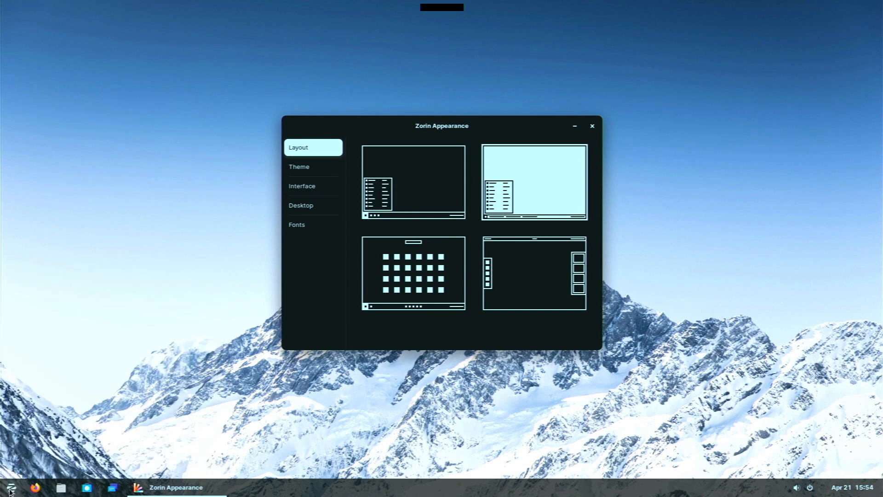
pyautogui.click(10, 487)
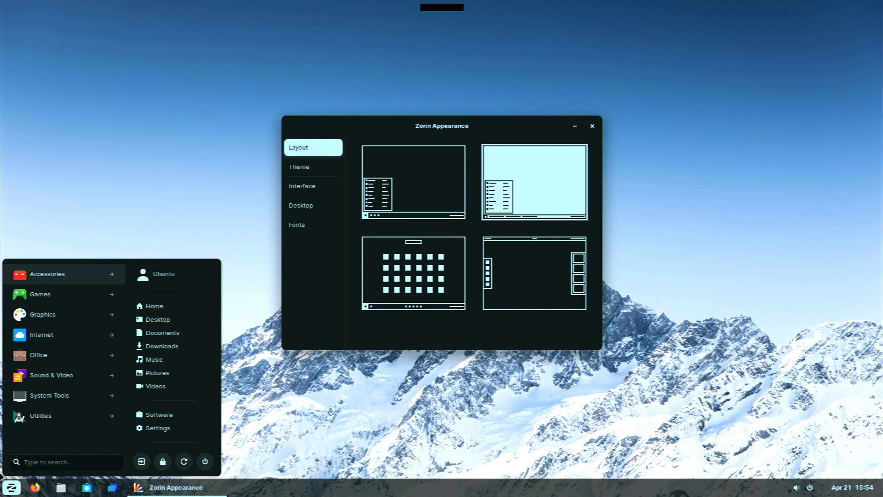
pyautogui.moveTo(28, 243)
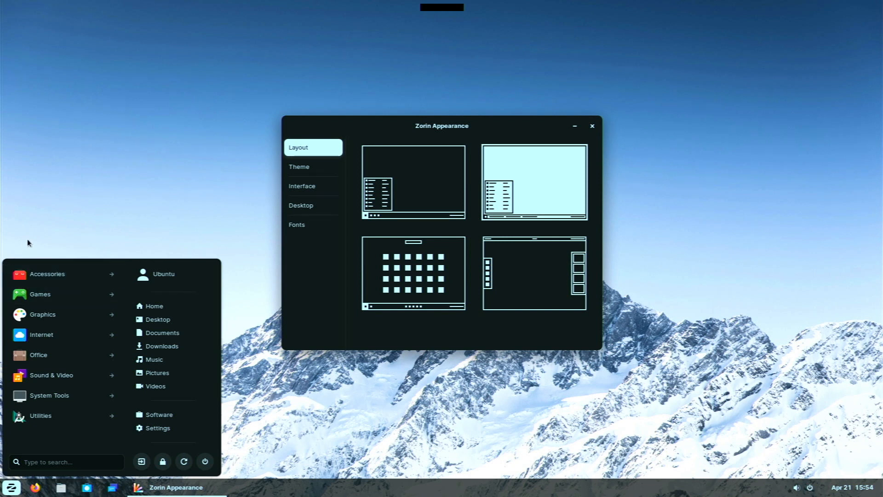
pyautogui.moveTo(65, 220)
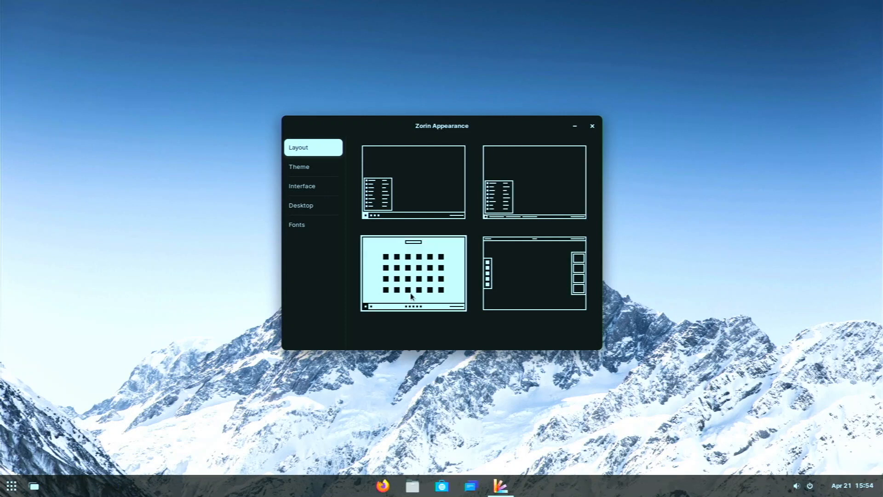
pyautogui.moveTo(379, 491)
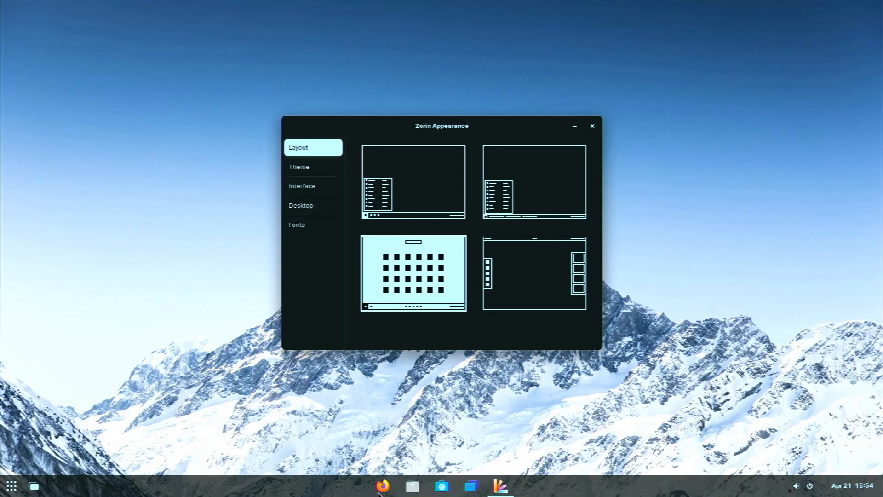
pyautogui.moveTo(382, 484)
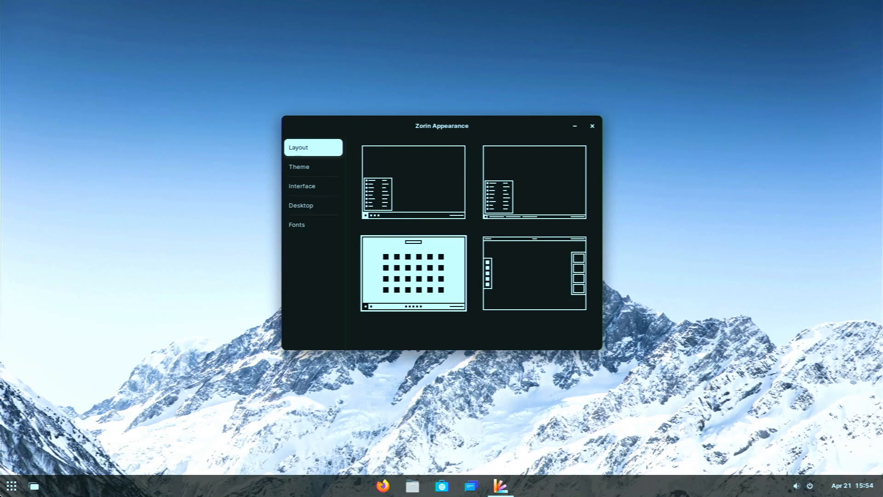
pyautogui.moveTo(11, 485)
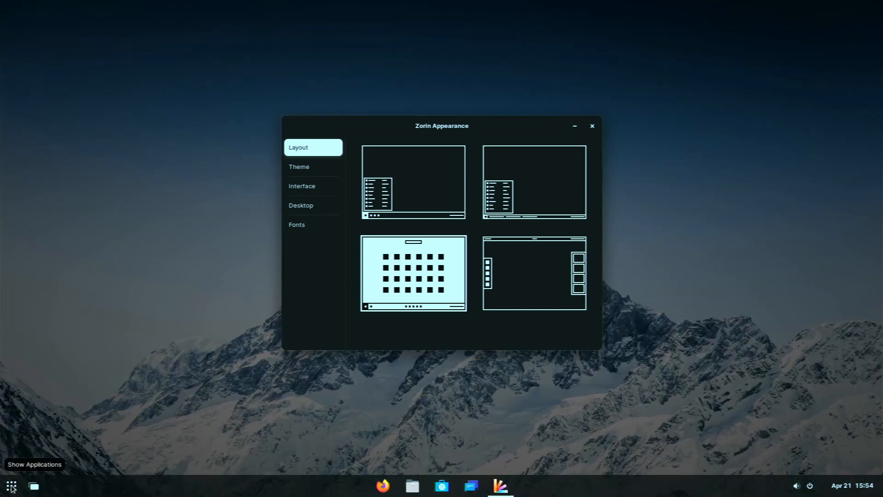
pyautogui.moveTo(45, 442)
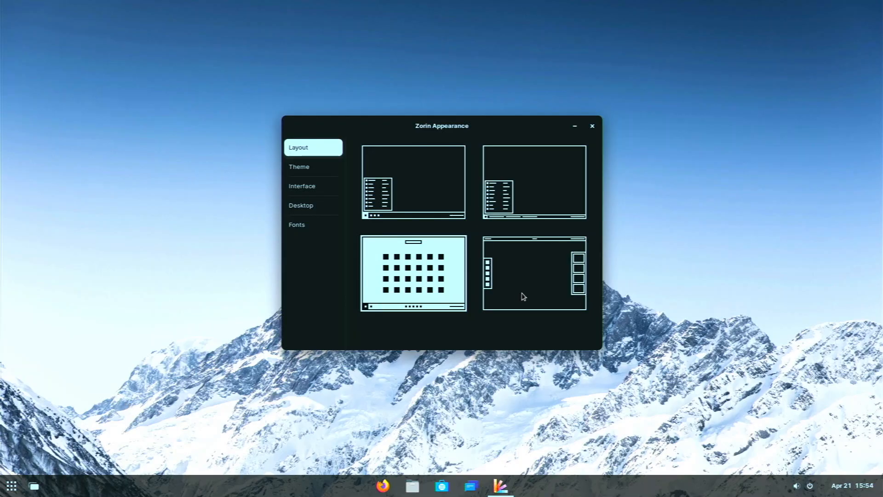
pyautogui.click(534, 273)
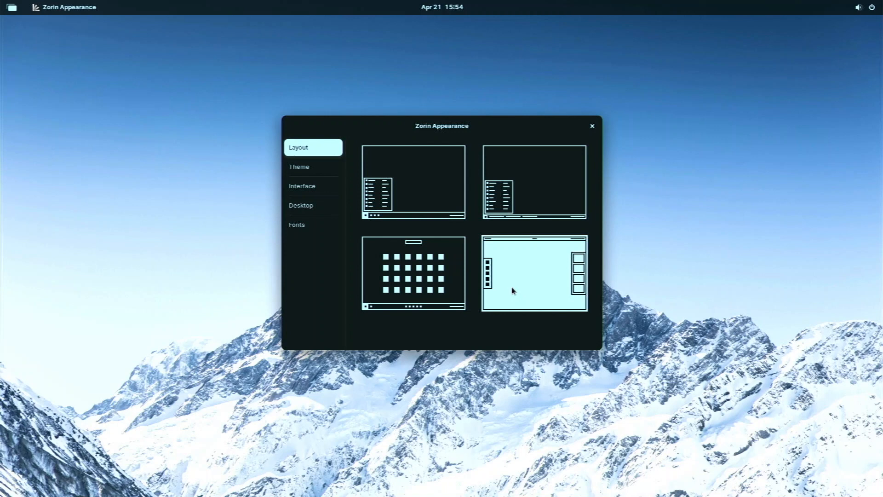
pyautogui.moveTo(489, 252)
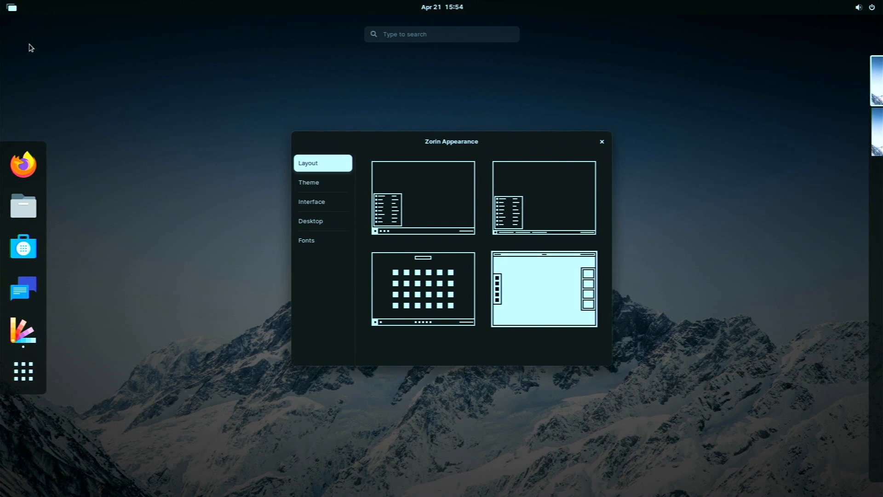
pyautogui.moveTo(23, 205)
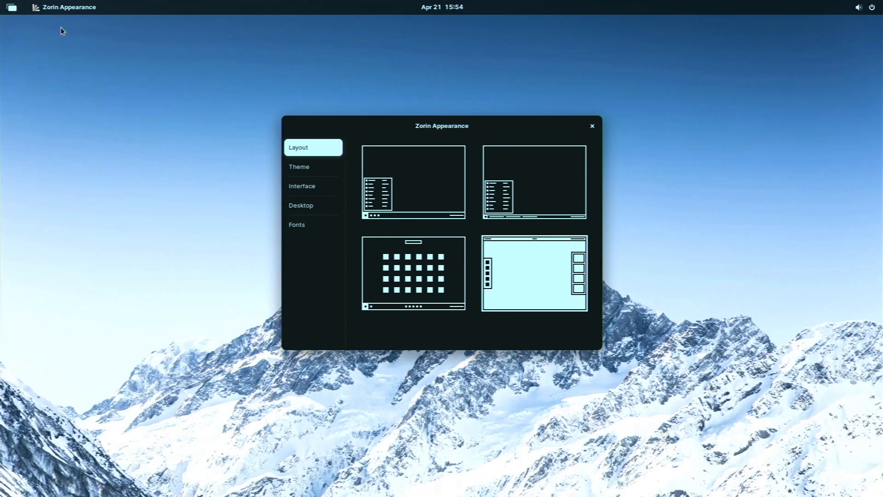
pyautogui.moveTo(219, 165)
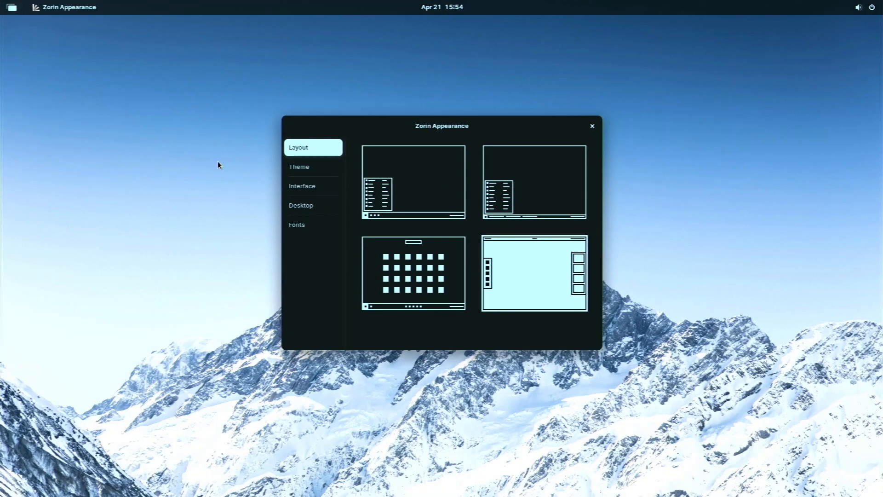
pyautogui.moveTo(387, 179)
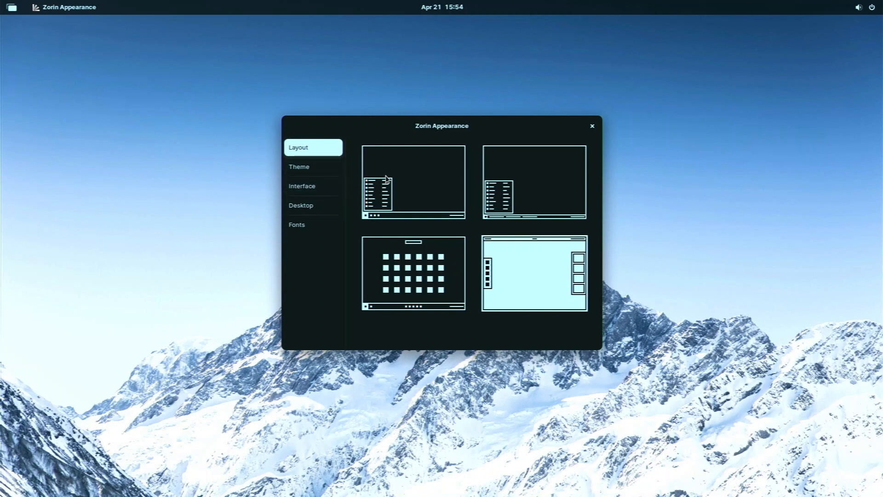
# Restore the first bottom-taskbar layout and try light, then dark window backgrounds
pyautogui.click(413, 182)
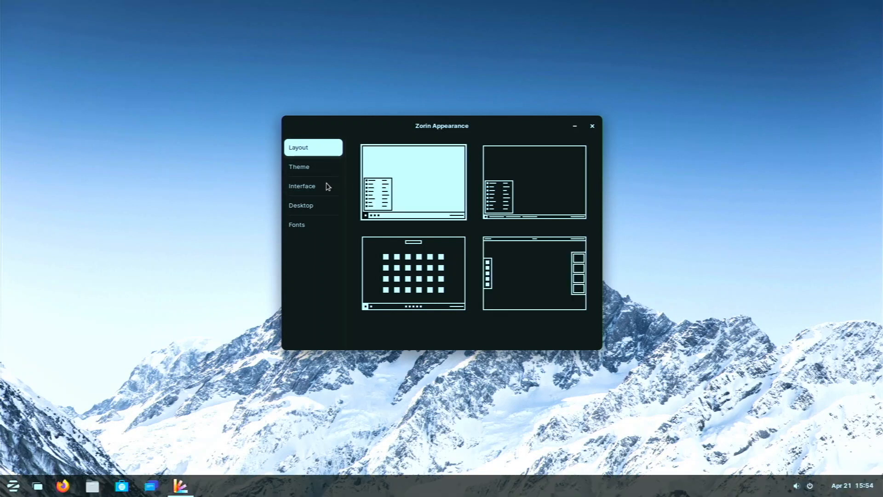
pyautogui.click(313, 166)
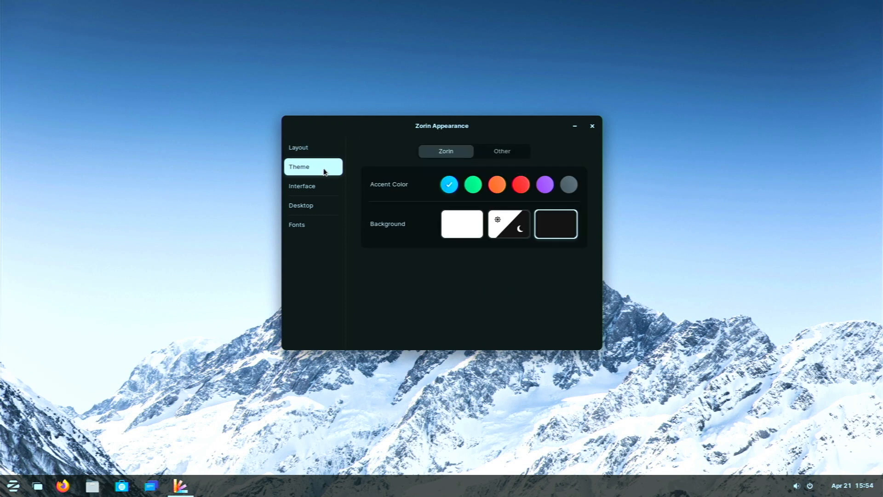
pyautogui.moveTo(487, 193)
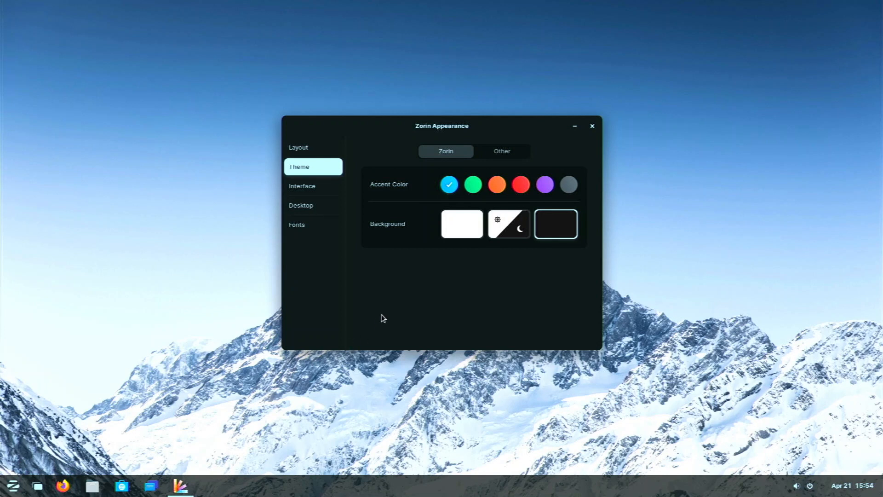
pyautogui.click(461, 224)
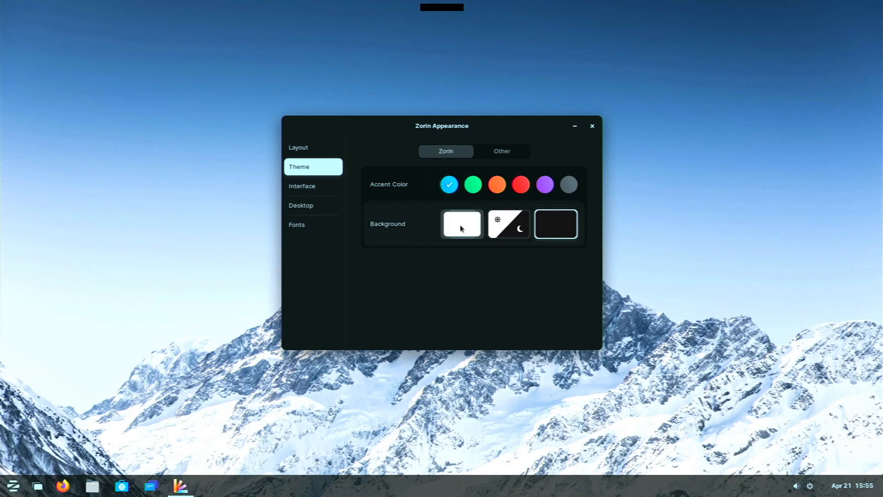
pyautogui.click(461, 224)
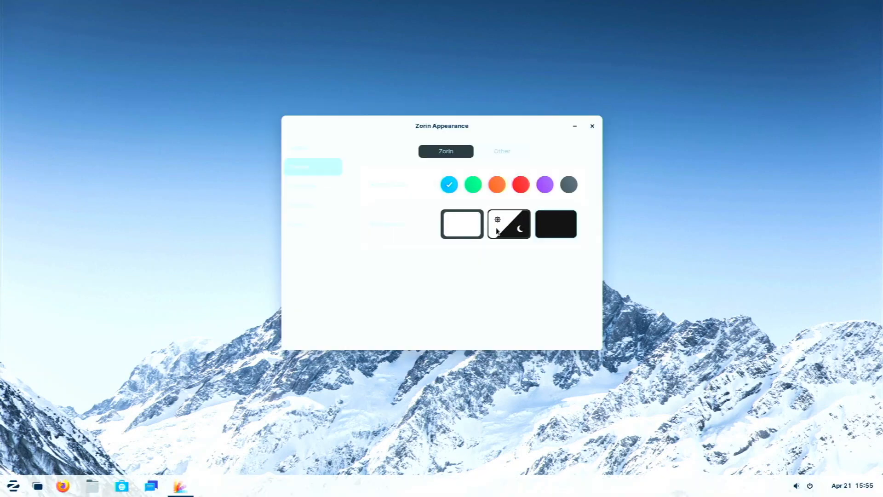
pyautogui.click(461, 223)
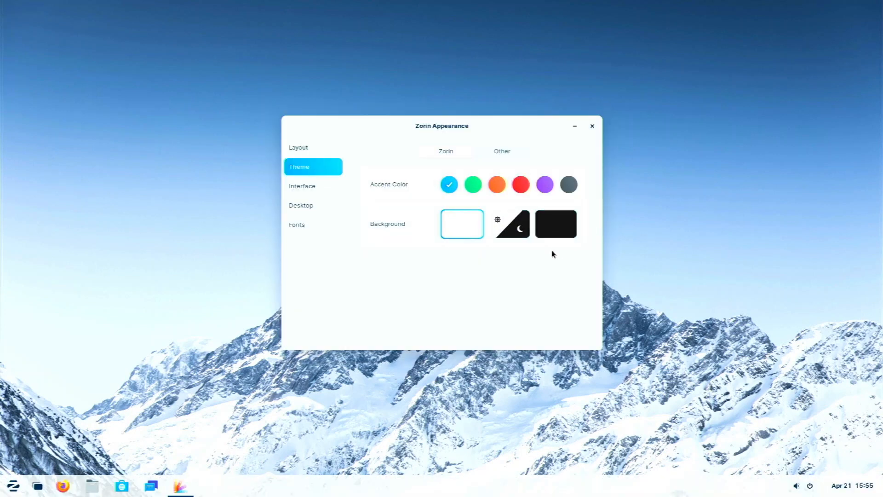
pyautogui.moveTo(467, 302)
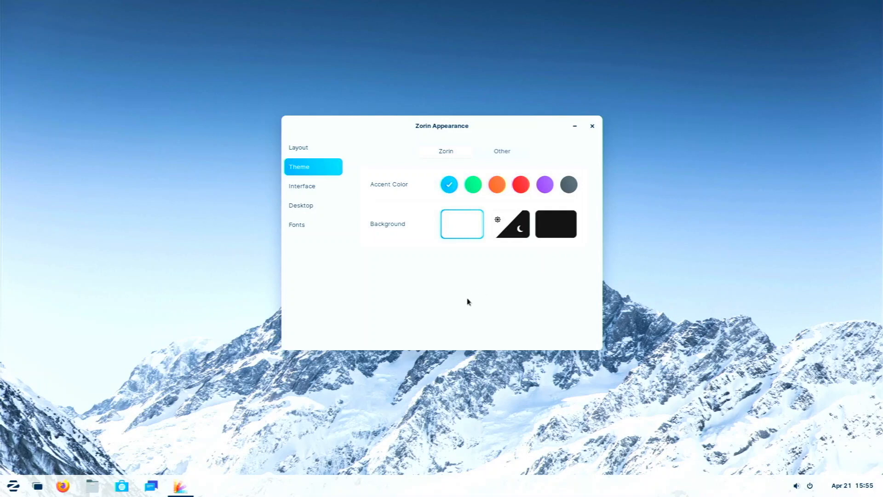
pyautogui.moveTo(477, 337)
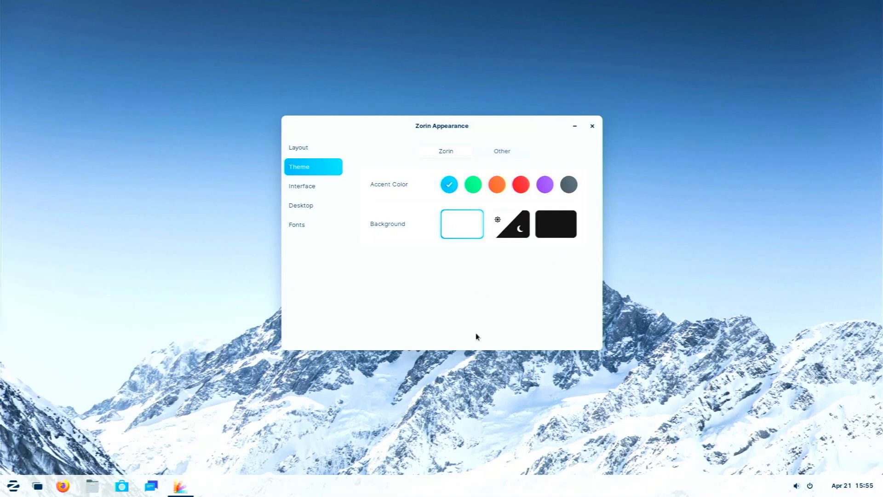
pyautogui.click(555, 224)
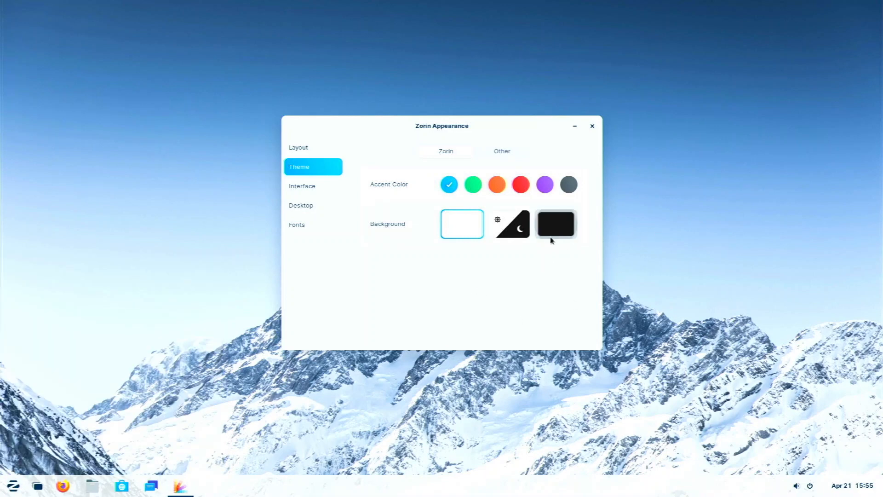
pyautogui.click(555, 224)
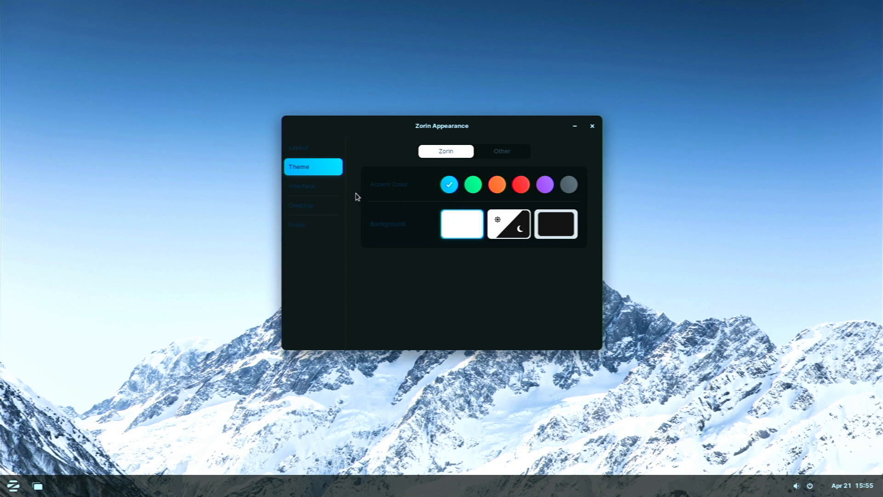
# In Interface, move titlebar buttons left and back right, and toggle Jelly Mode on and off
pyautogui.click(313, 186)
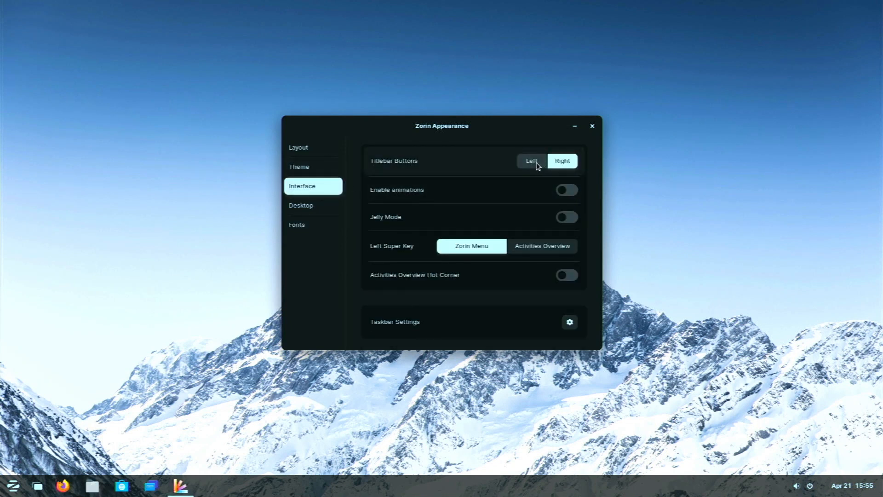
pyautogui.click(530, 160)
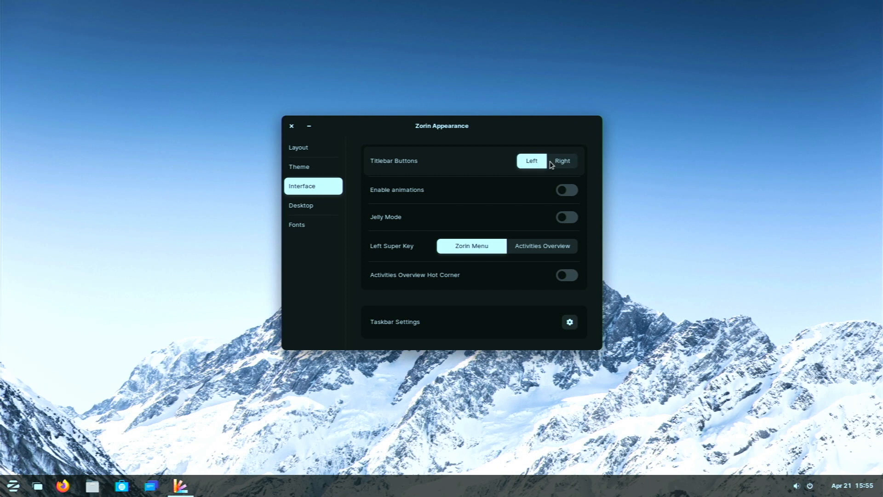
pyautogui.click(561, 161)
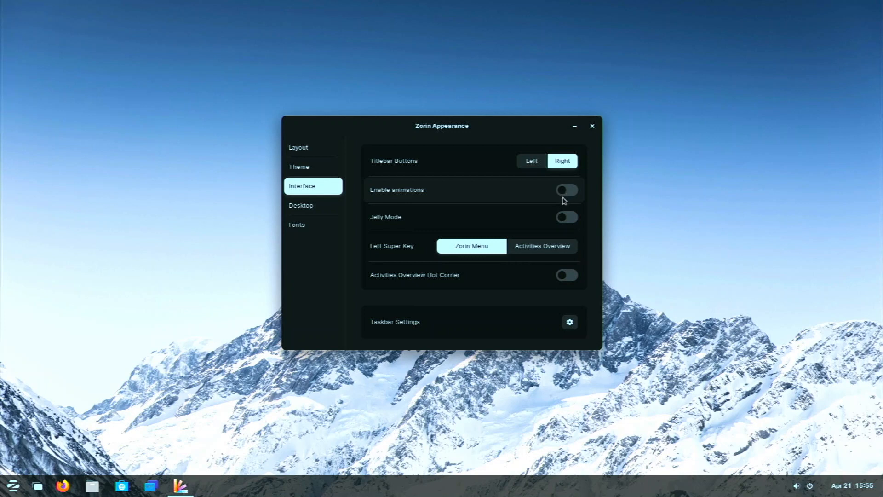
pyautogui.click(567, 217)
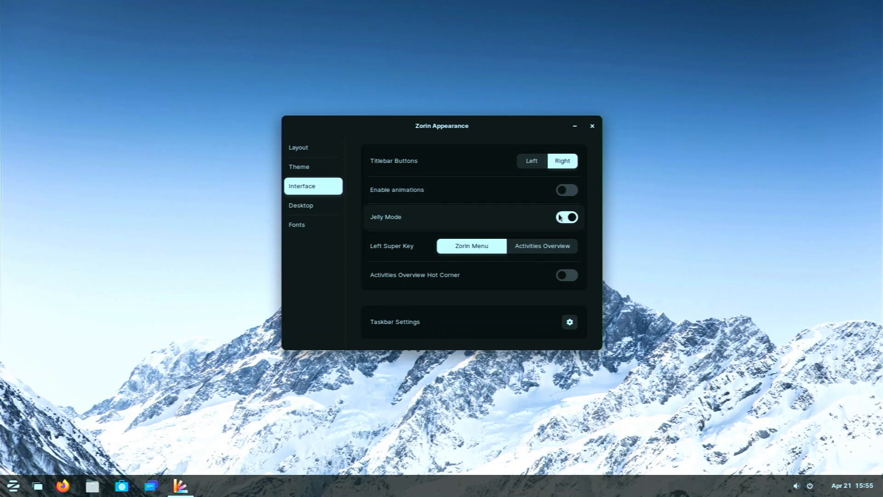
pyautogui.click(567, 216)
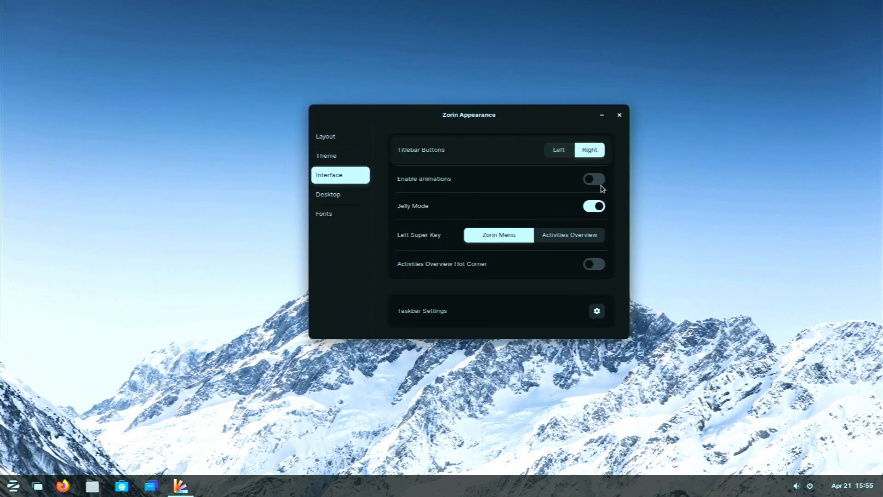
pyautogui.click(593, 206)
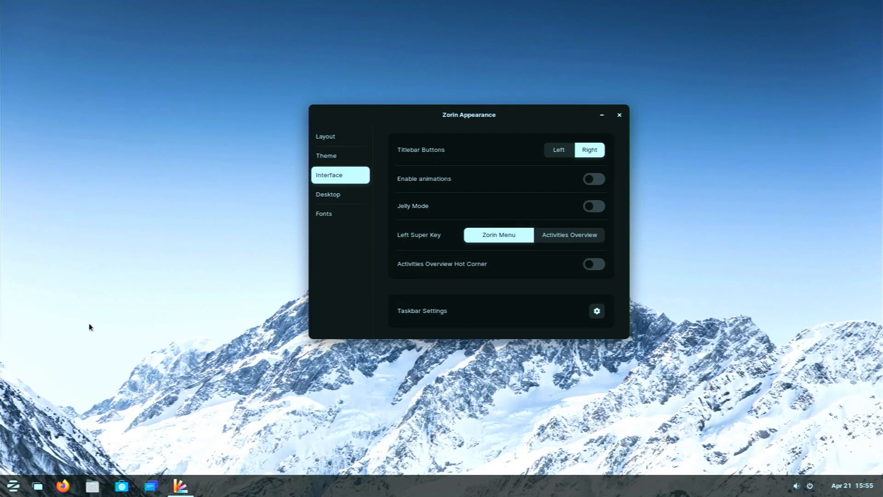
pyautogui.click(13, 485)
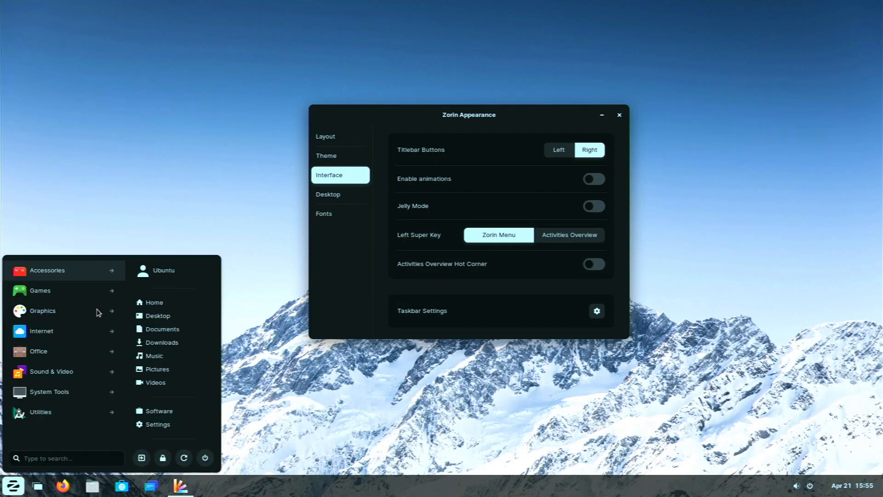
pyautogui.moveTo(128, 303)
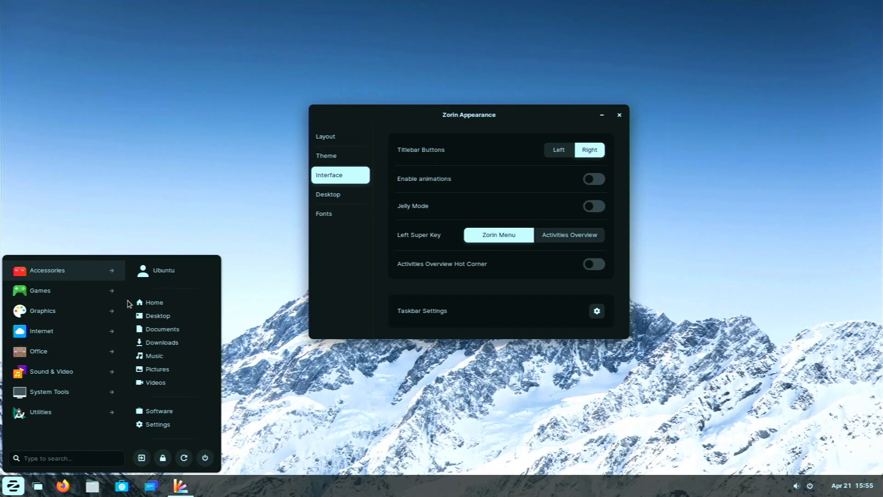
pyautogui.moveTo(572, 241)
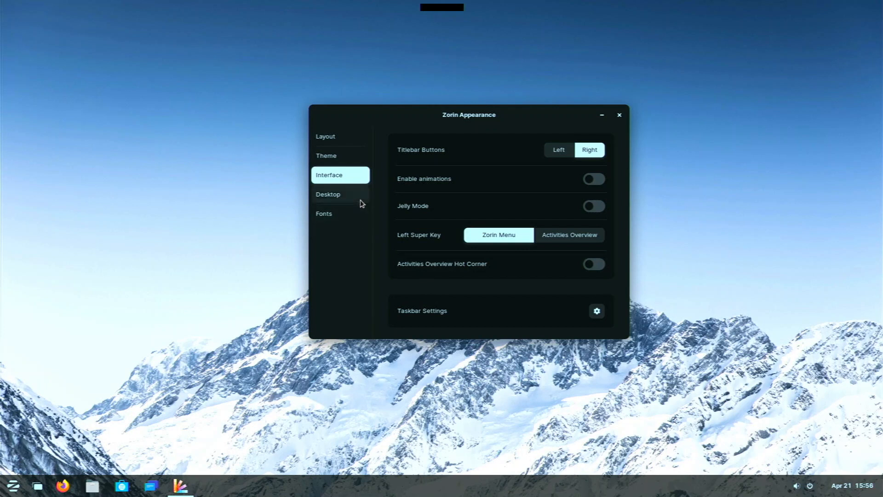
# Show the Desktop section of Zorin Appearance with its desktop icon options
pyautogui.click(327, 194)
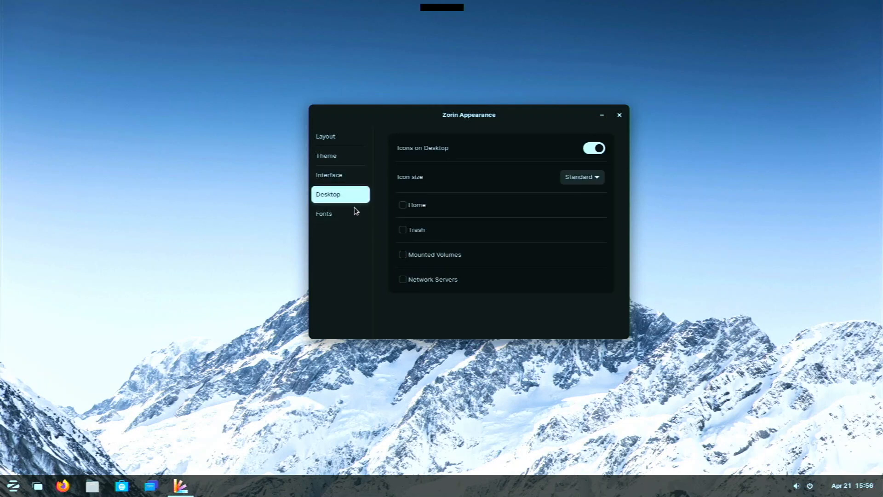
pyautogui.click(324, 213)
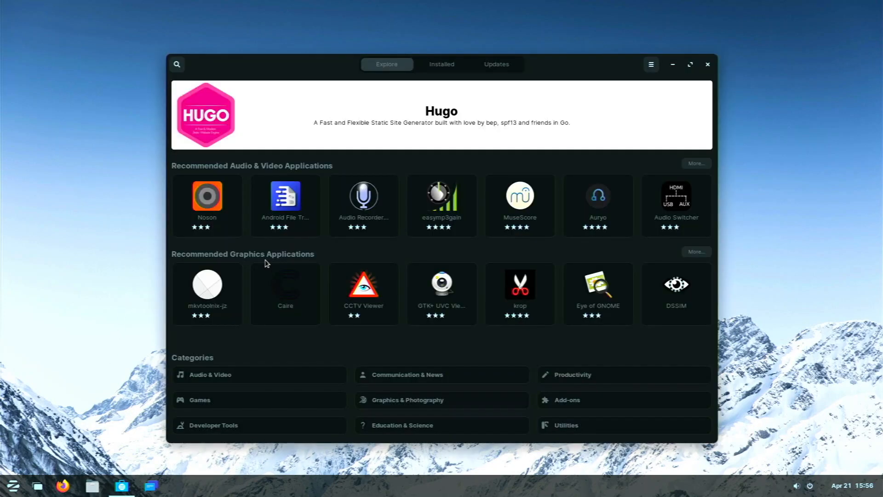
pyautogui.moveTo(387, 195)
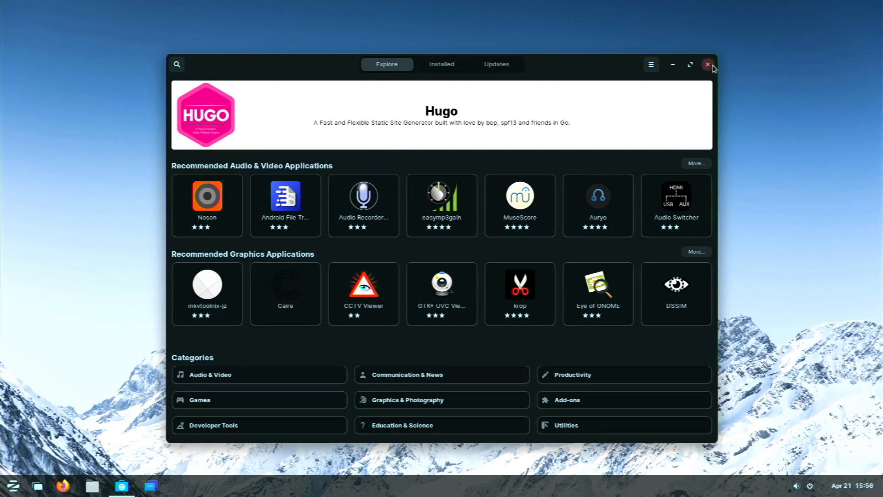
# Close the GNOME Software window to return to the empty desktop
pyautogui.click(708, 64)
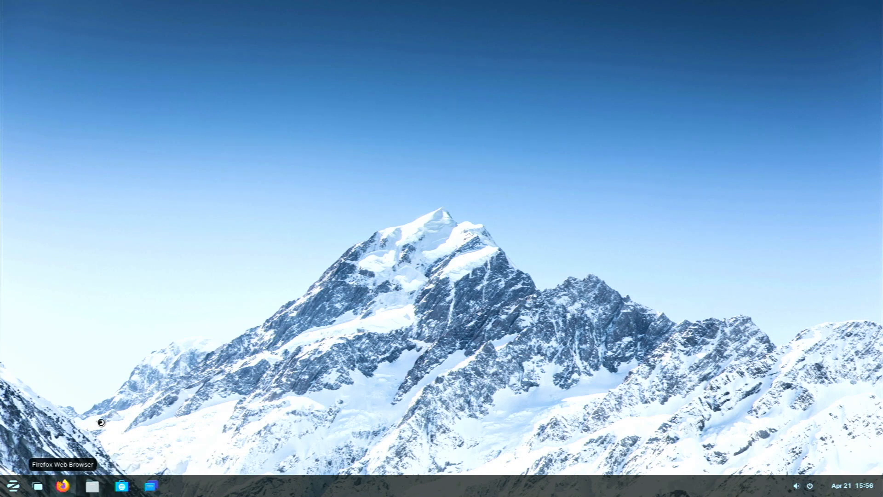
pyautogui.moveTo(101, 348)
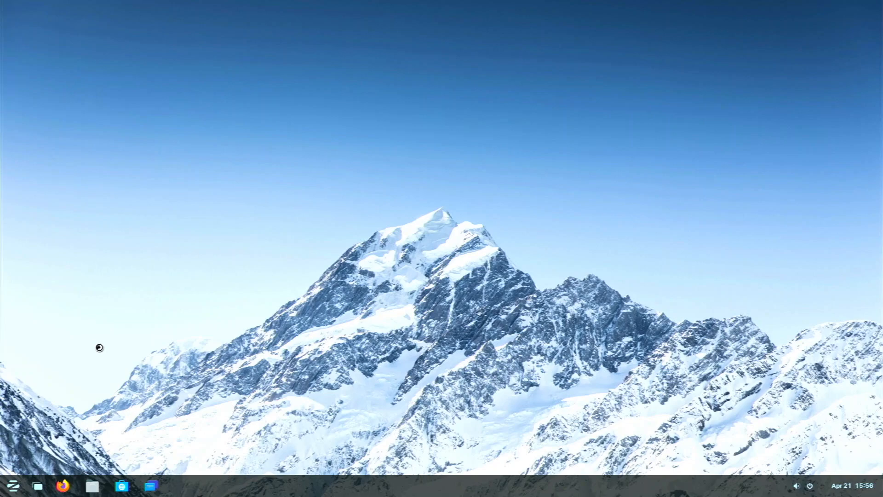
# Launch Firefox and open the Big Buck Bunny YouTube tile from Highlights
pyautogui.click(63, 485)
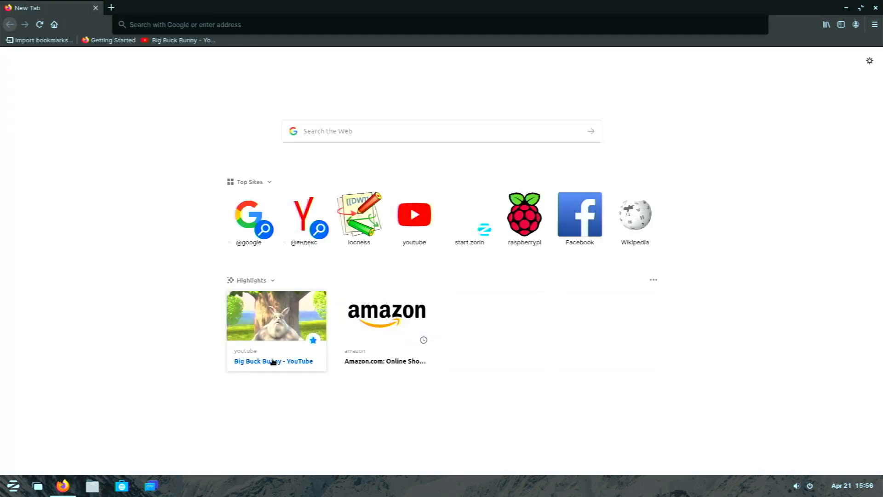
pyautogui.click(273, 361)
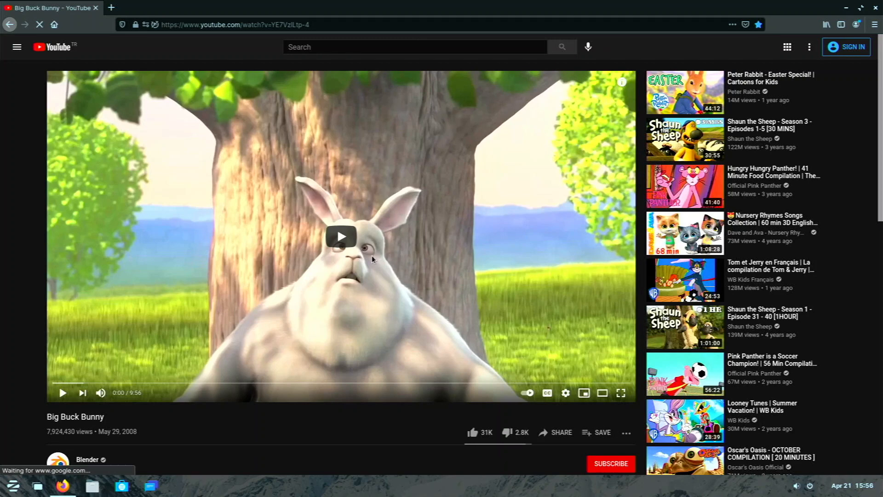
# Play the Big Buck Bunny video and turn on the Stats for nerds overlay
pyautogui.click(340, 236)
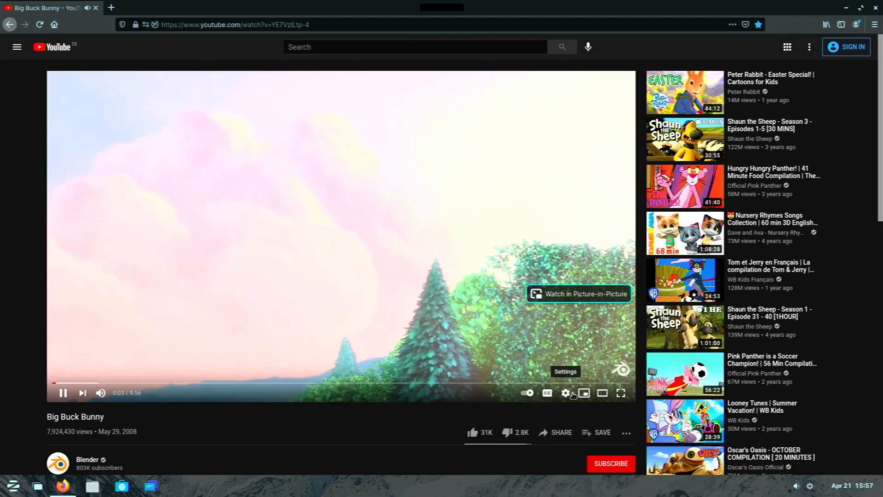
pyautogui.click(565, 393)
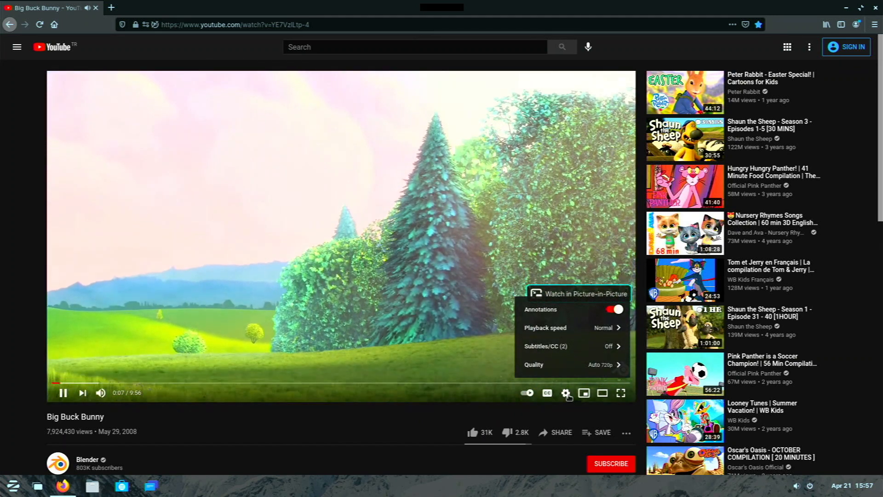
pyautogui.click(566, 393)
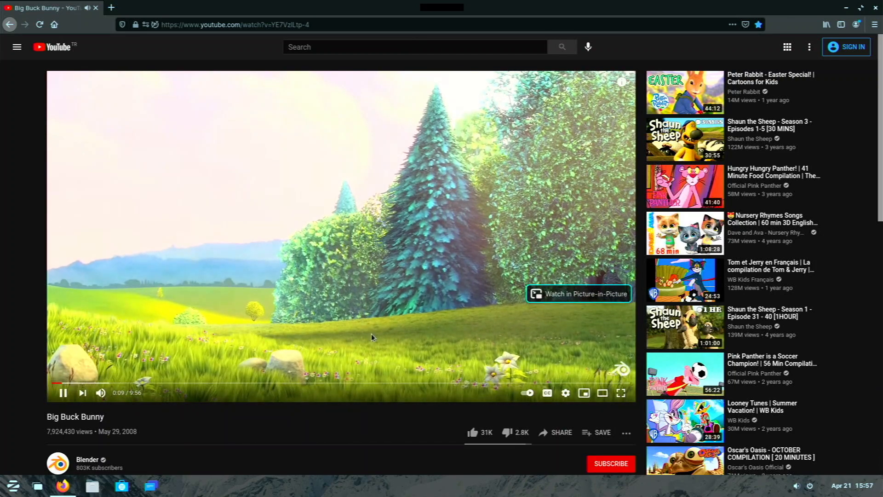
pyautogui.rightClick(372, 337)
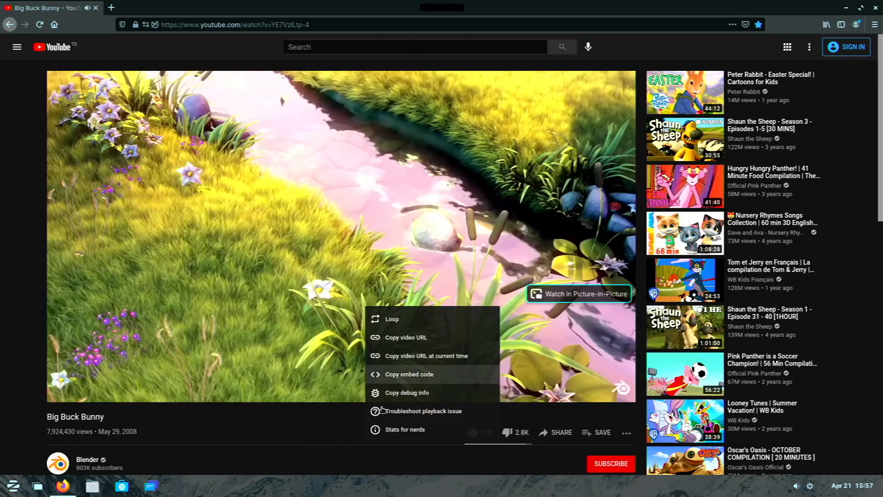
pyautogui.click(404, 429)
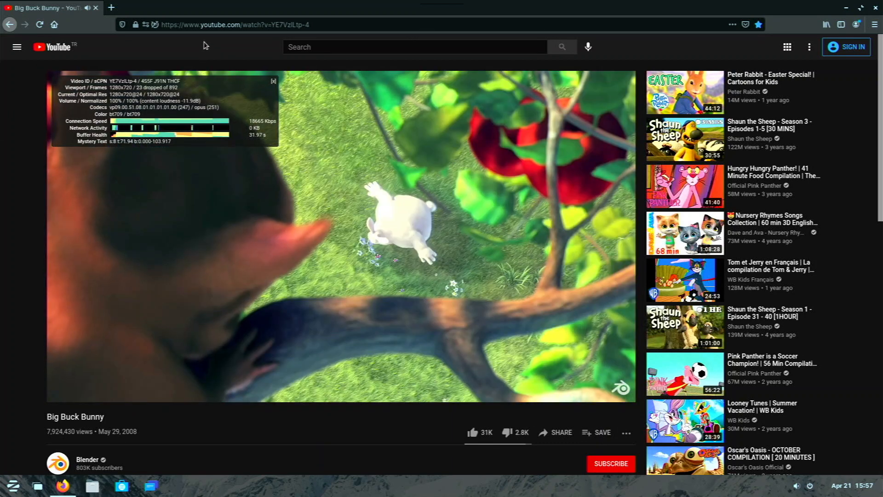
# Search Google for pi4, open raspberrypi.org's Raspberry Pi 4 Model B page, and scroll down
pyautogui.click(225, 24)
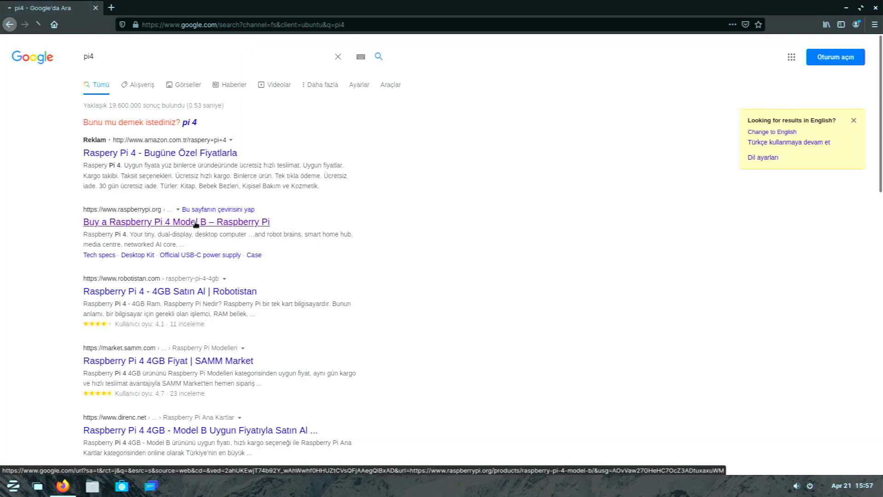
pyautogui.click(176, 221)
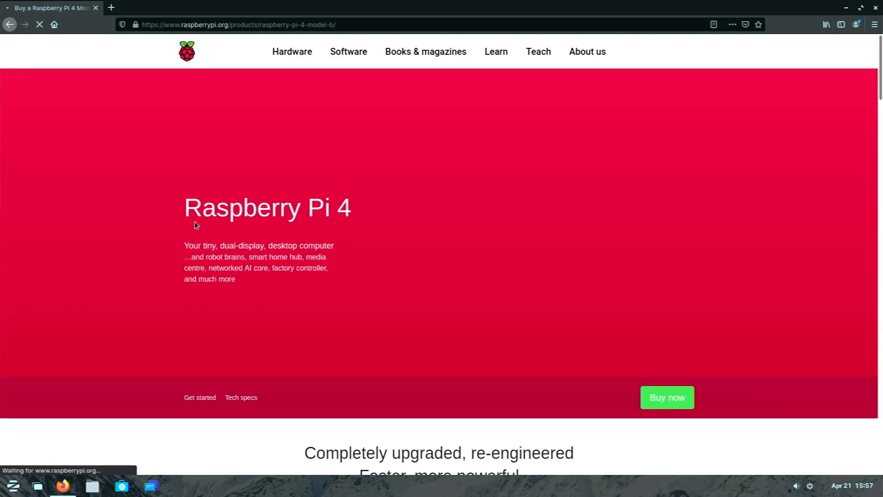
pyautogui.scroll(-3)
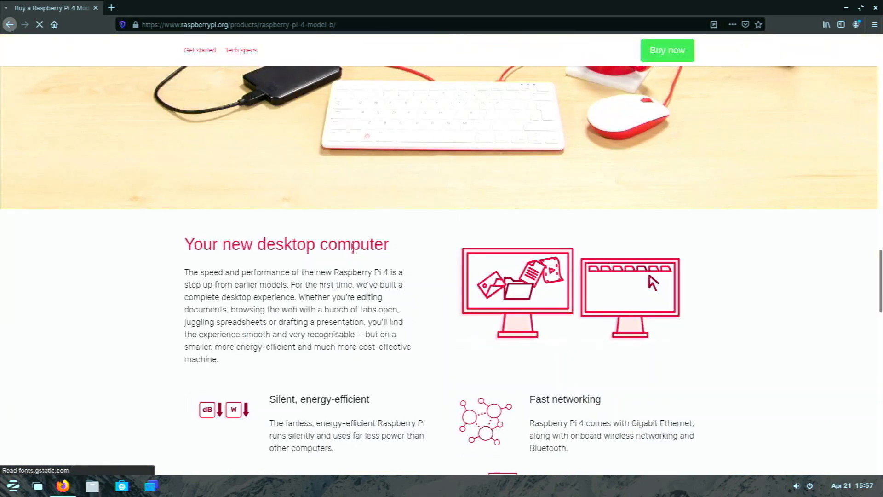
pyautogui.scroll(-3)
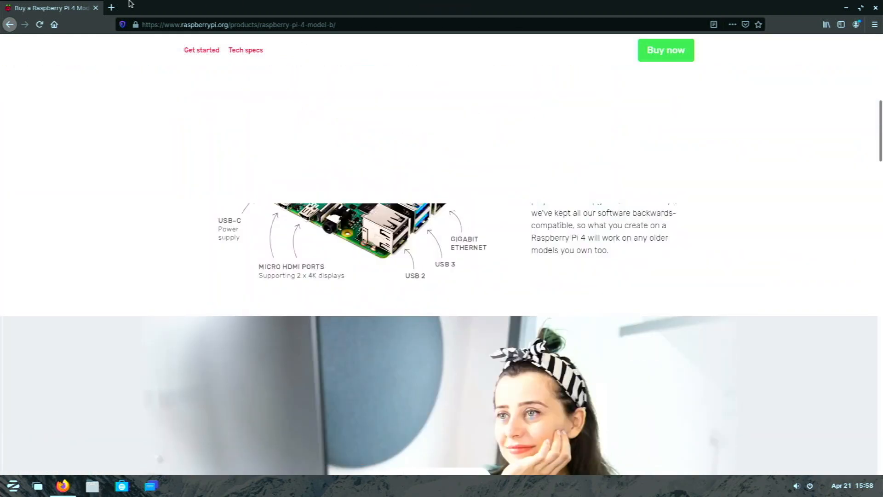
# In a new tab, search amazon prime and browse Amazon's Prime page
pyautogui.click(110, 7)
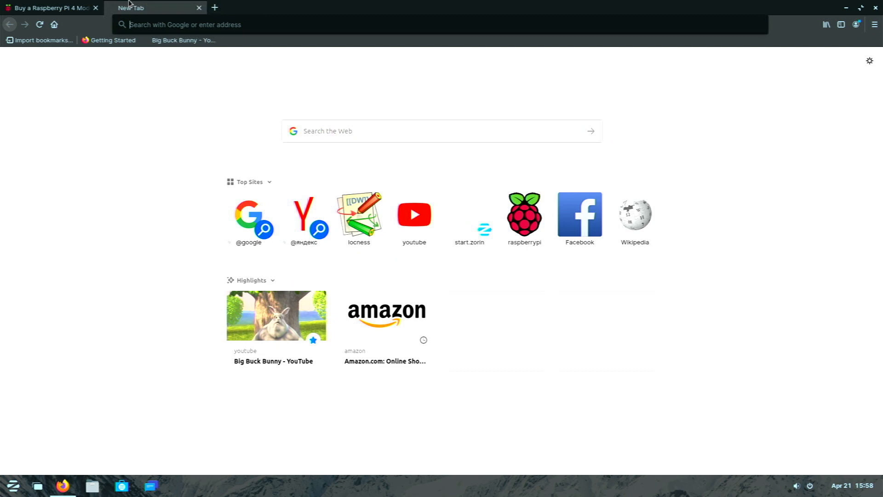
pyautogui.write('amazon+prime')
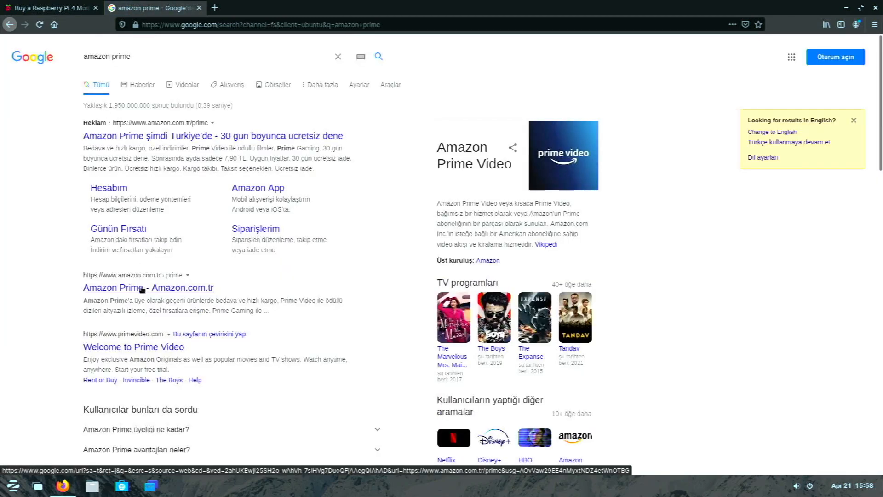
pyautogui.click(148, 288)
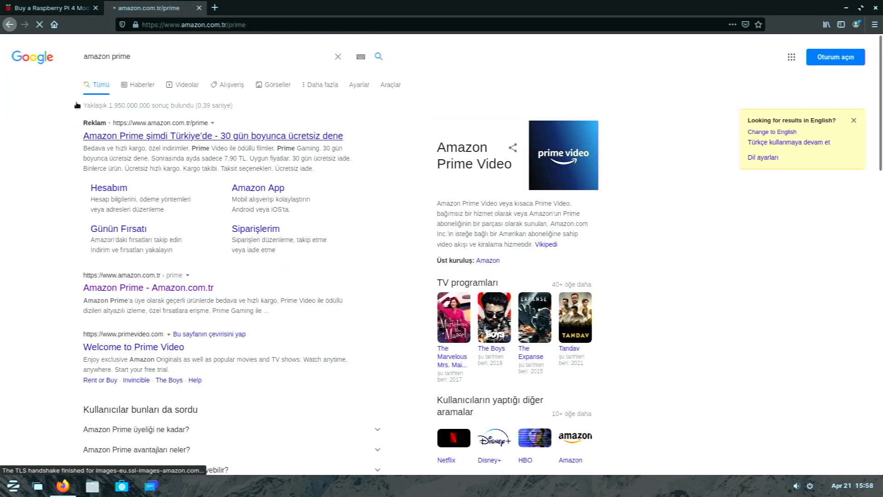
pyautogui.click(212, 136)
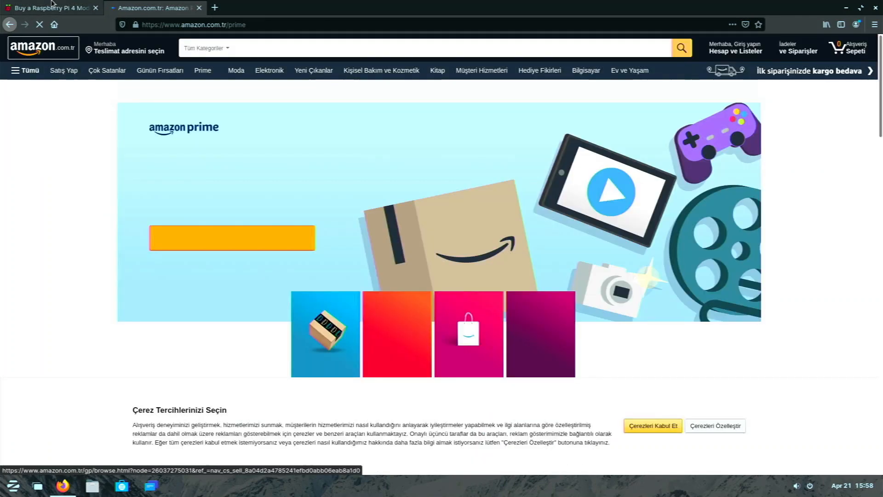
pyautogui.scroll(-3)
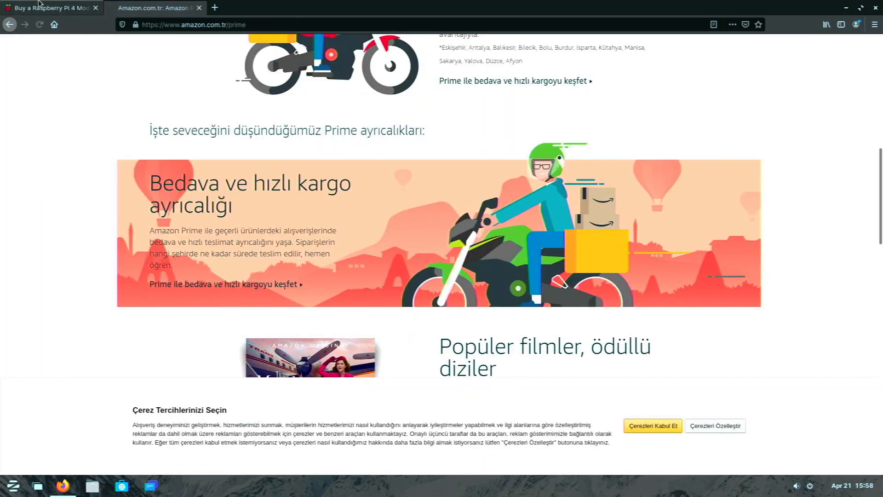
# Revisit the Raspberry Pi 4 page, then quit Firefox, closing both tabs
pyautogui.click(49, 7)
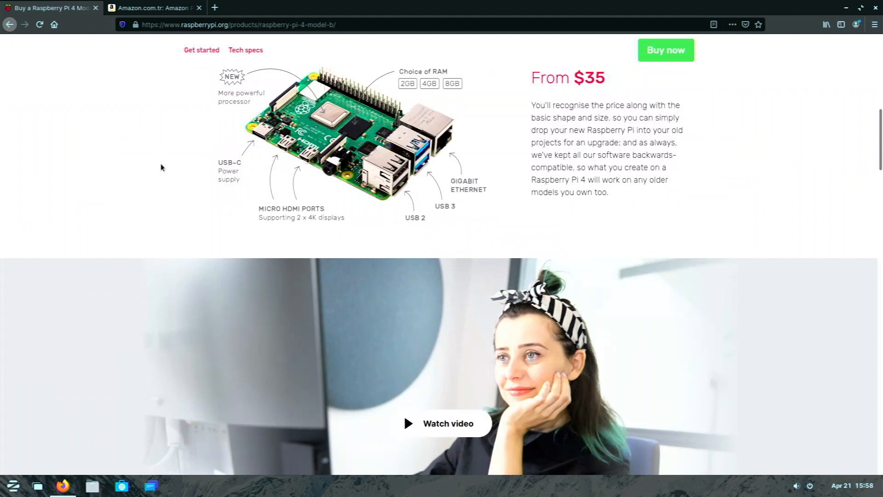
pyautogui.click(152, 7)
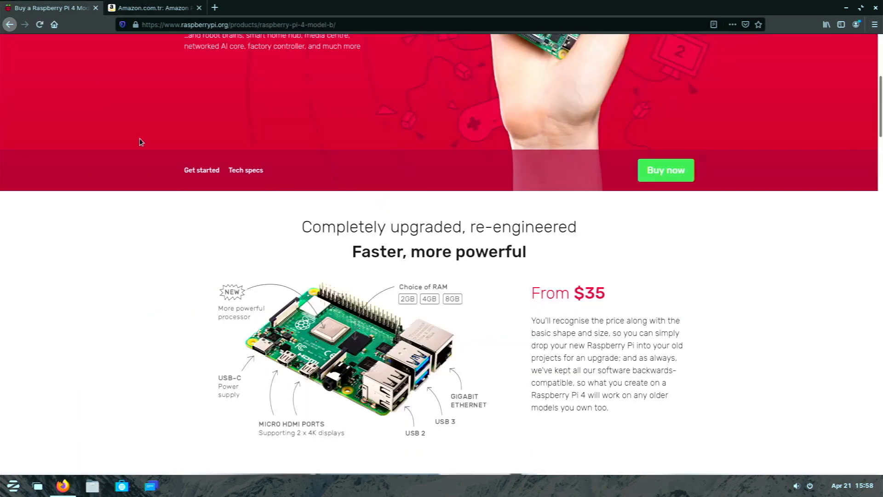
pyautogui.scroll(3)
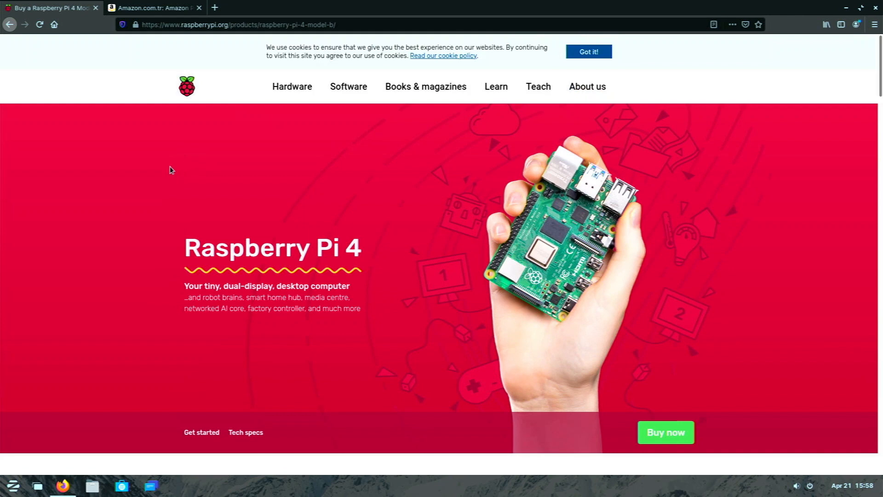
pyautogui.scroll(-3)
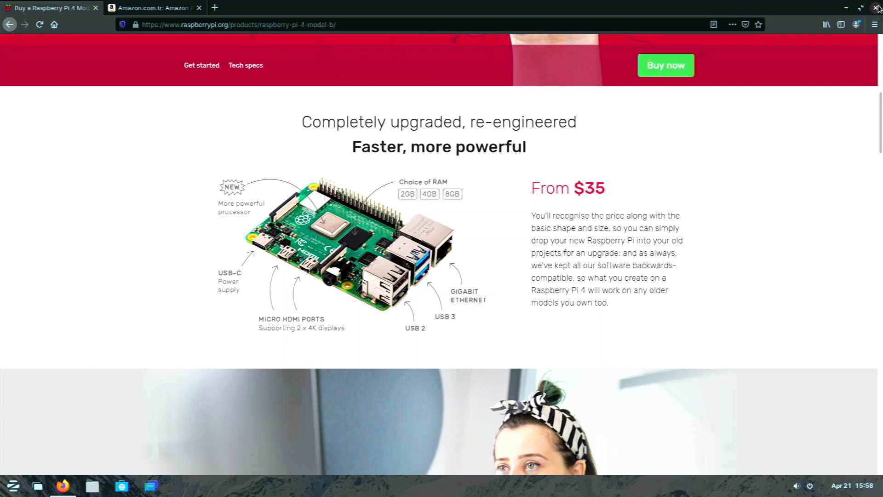
pyautogui.click(877, 7)
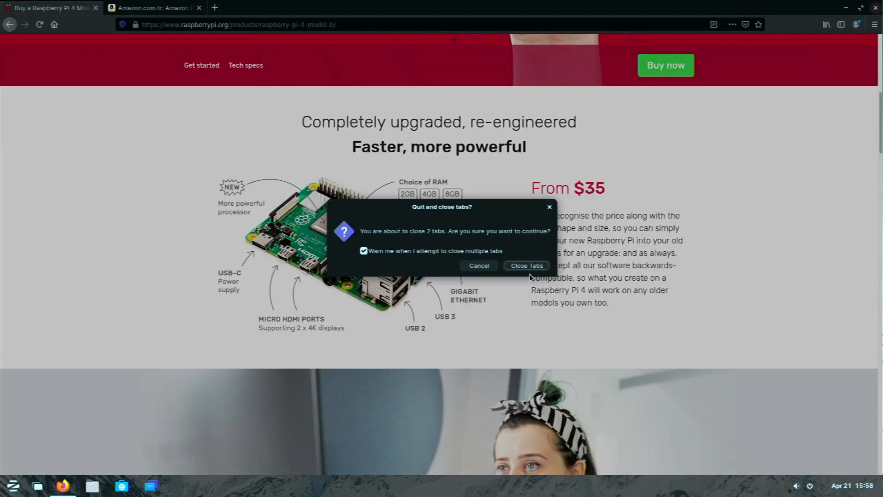
pyautogui.click(526, 265)
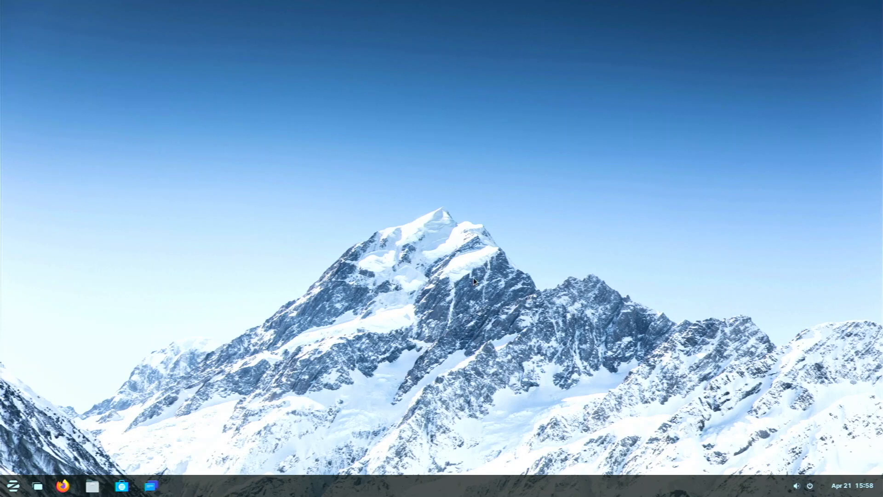
pyautogui.moveTo(345, 206)
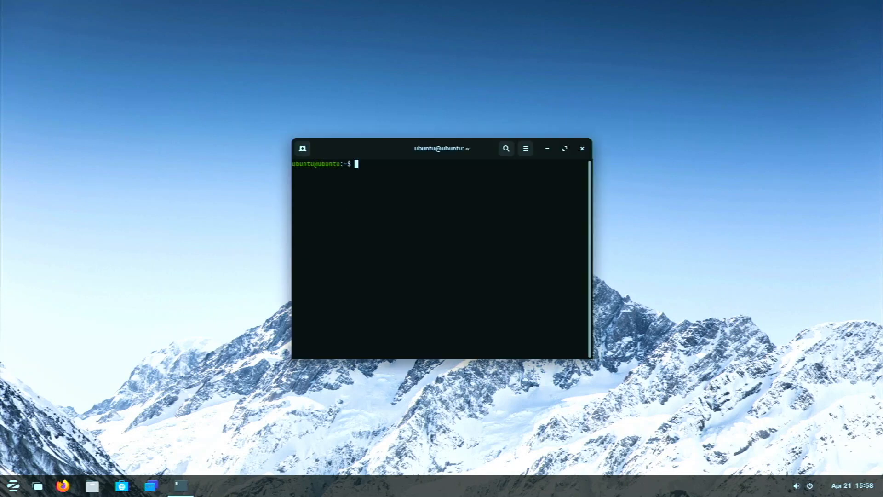
# Run neofetch to display the Ubuntu 20.04.2 LTS Raspberry Pi 4 summary
pyautogui.write('neofe3')
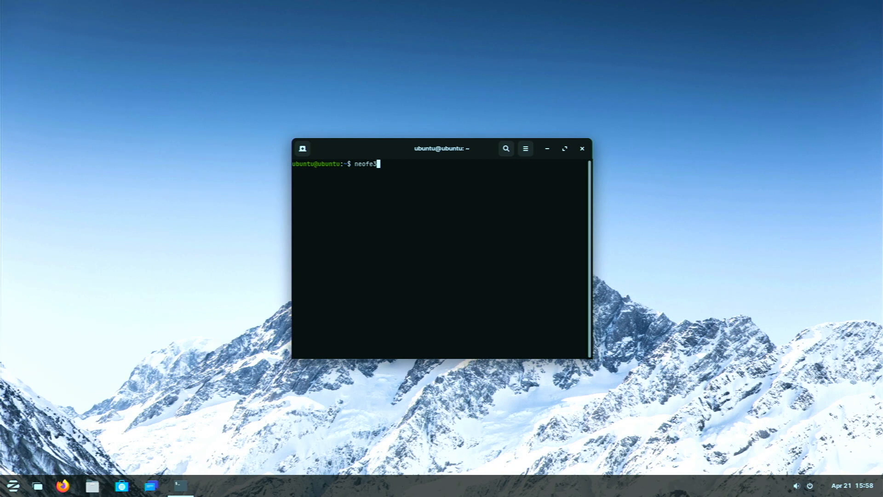
pyautogui.write('tch')
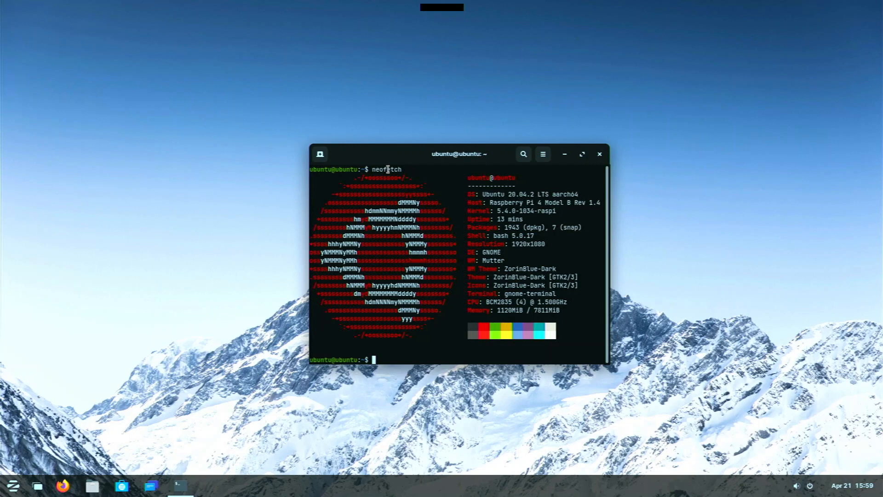
# Drag the neofetch terminal window by its title bar toward the desktop centre
pyautogui.moveTo(457, 154); pyautogui.dragTo(457, 126)
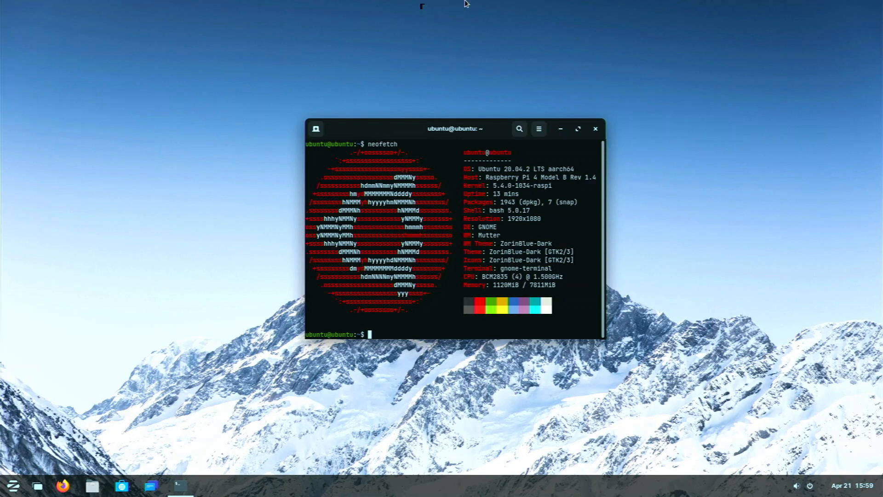
pyautogui.moveTo(386, 123)
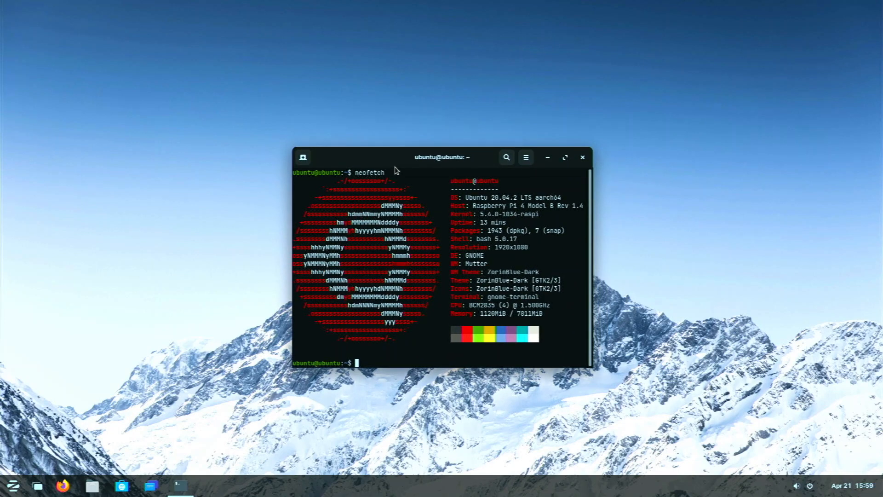
pyautogui.moveTo(351, 291)
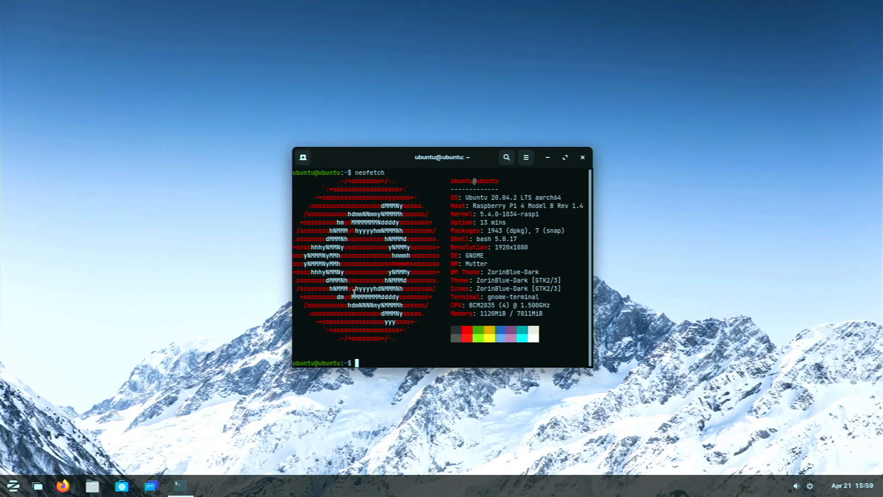